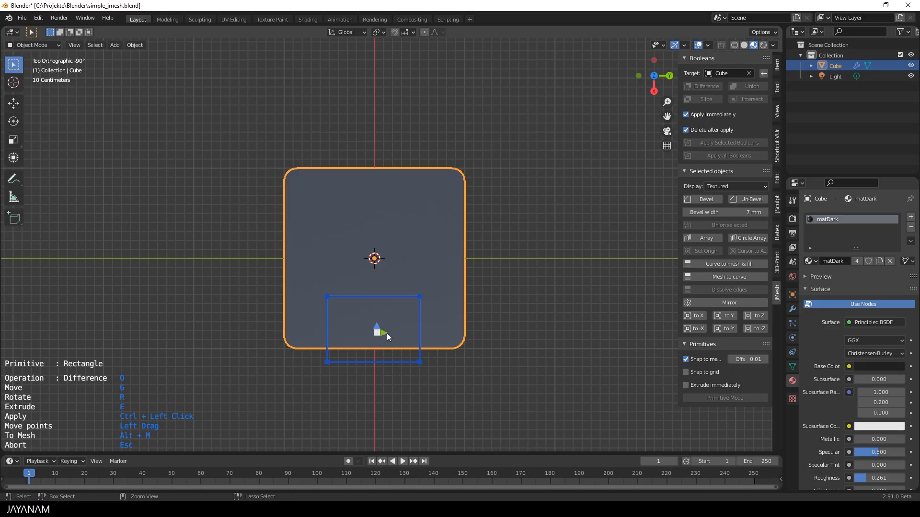
Step: Convert the rectangle to a mesh, narrow its top edge and bevel the corners round
key("alt+m")
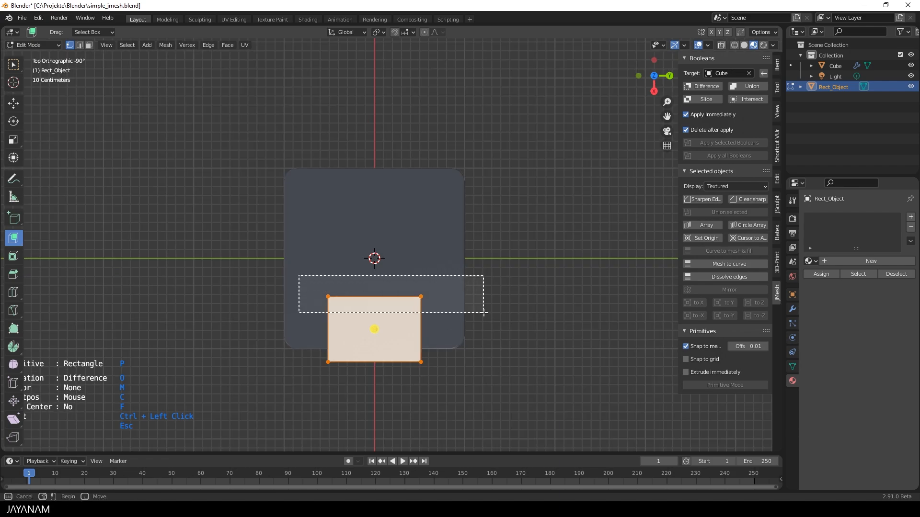
key("s")
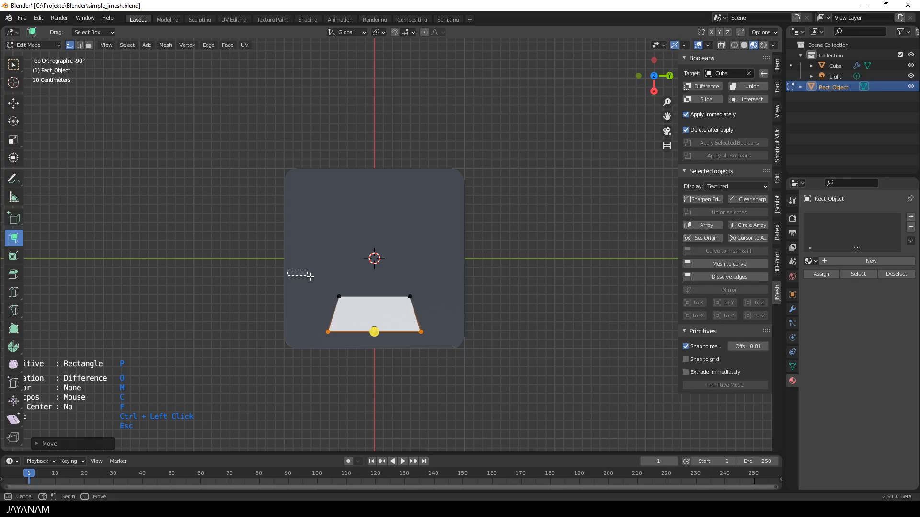
key("ctrl+shift+b")
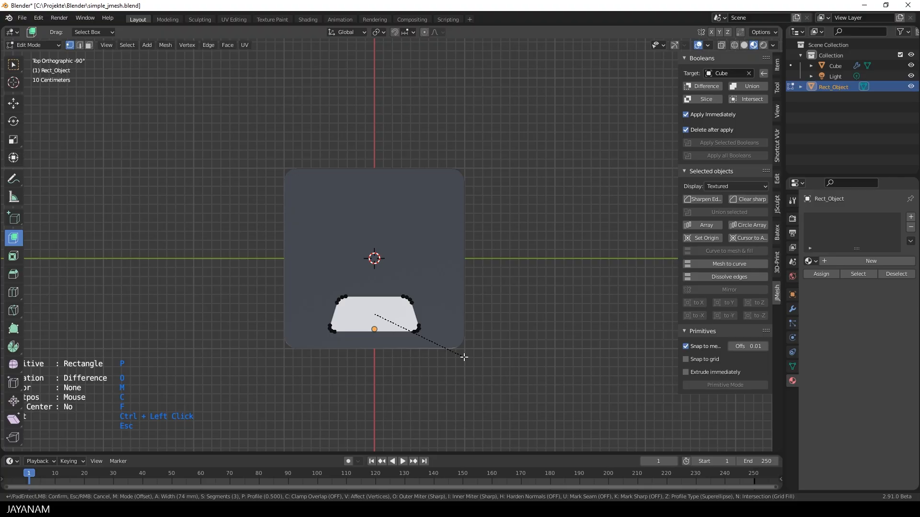
mouse_move(463, 357)
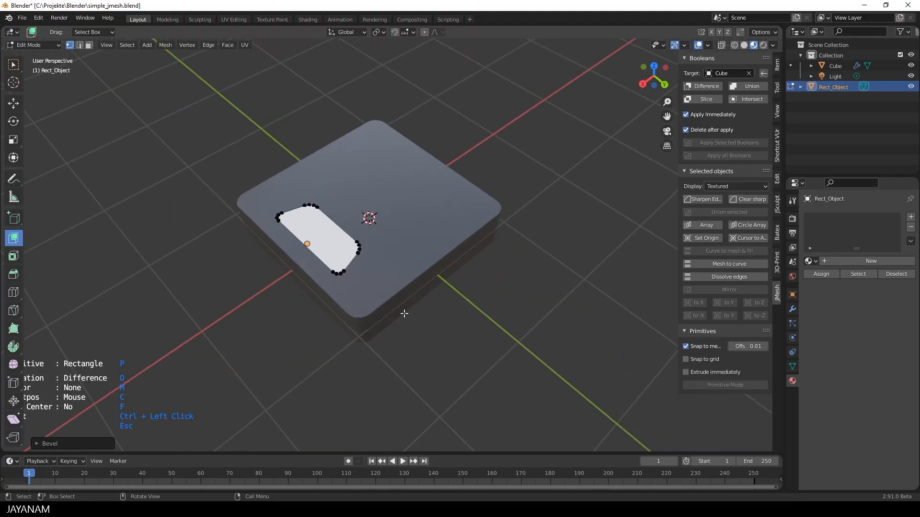
mouse_move(724, 265)
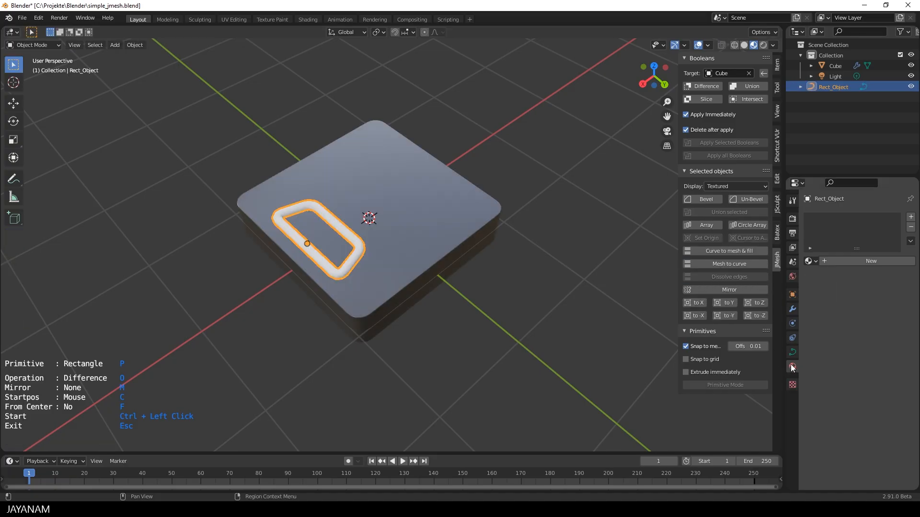
Step: Assign matSteel to the handle curve and give it a Bevel Depth to form a thin tube
left_click(812, 261)
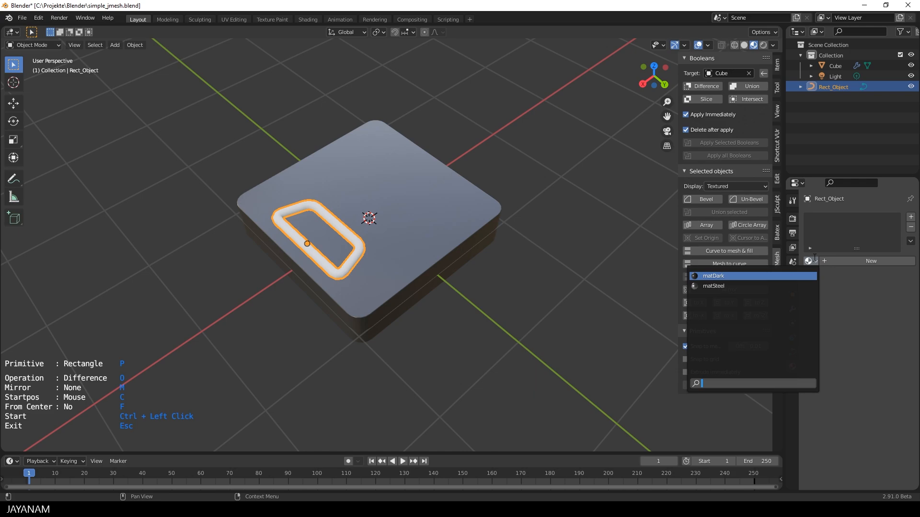
left_click(712, 285)
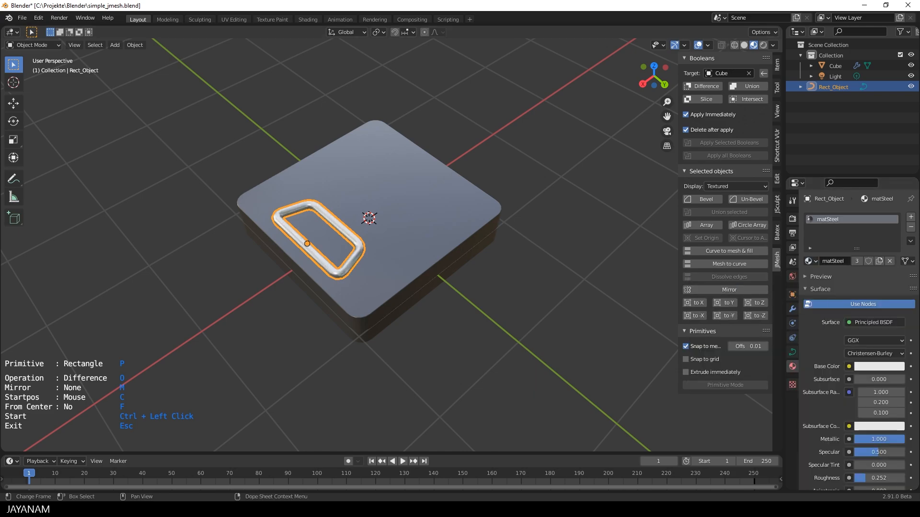
left_click(792, 352)
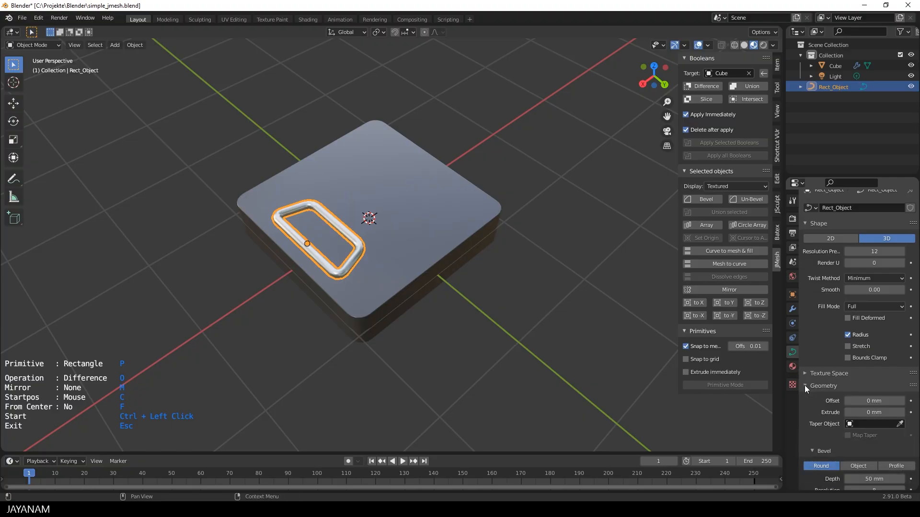
scroll("down", 3)
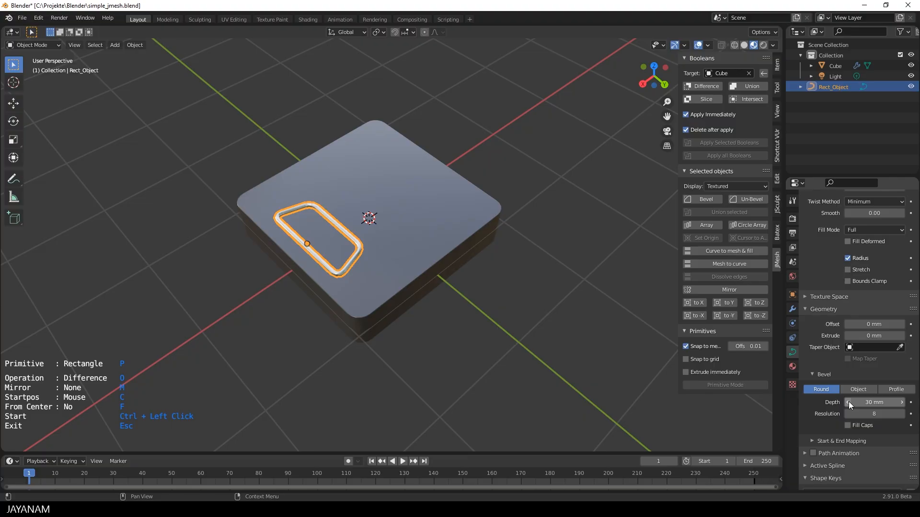
left_click(902, 402)
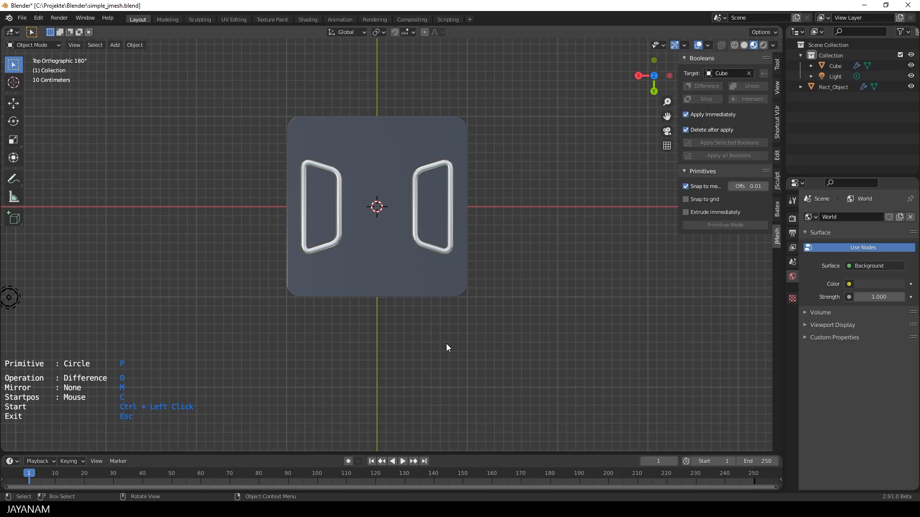
Step: Draw a circle at the box's bottom edge and extend its lower half into a tab
scroll("up", 3)
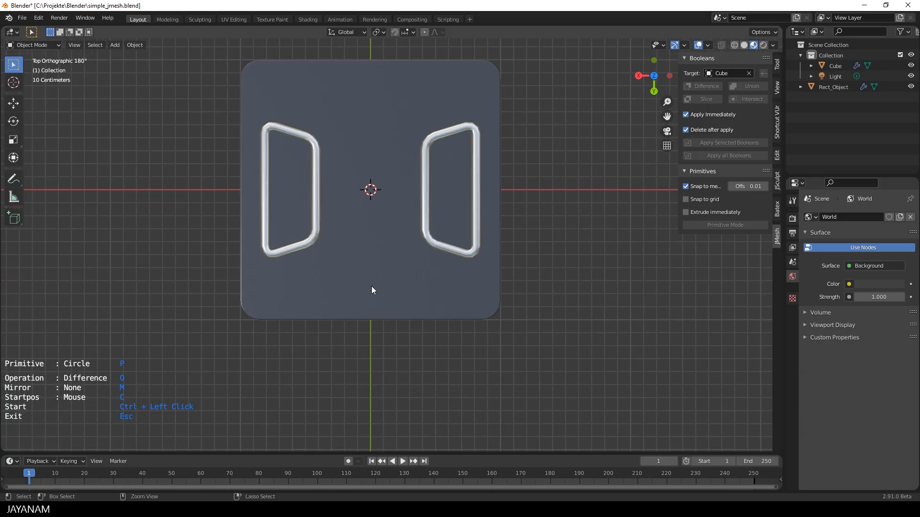
left_click(369, 291)
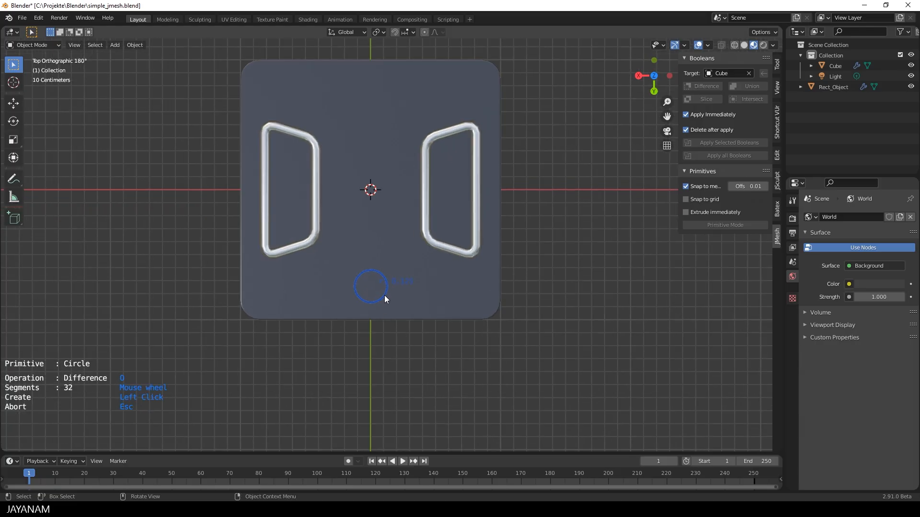
left_click(370, 288)
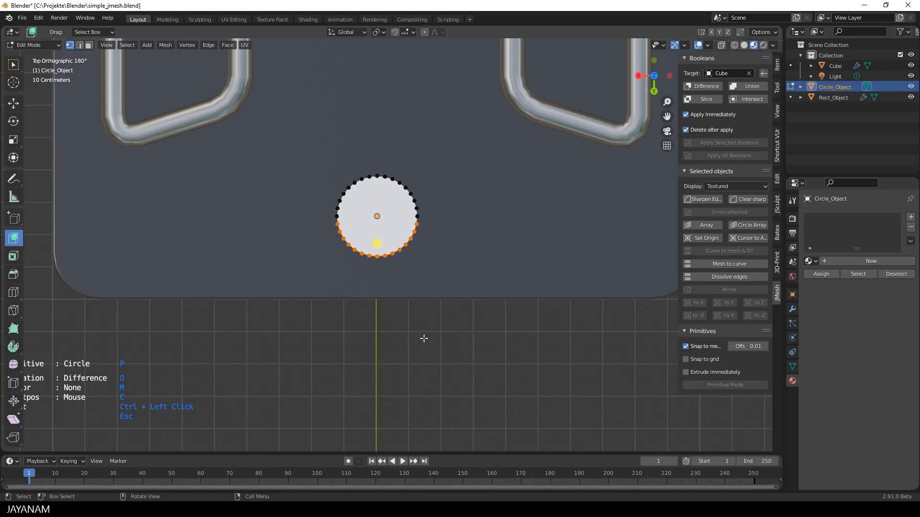
key("shift+x")
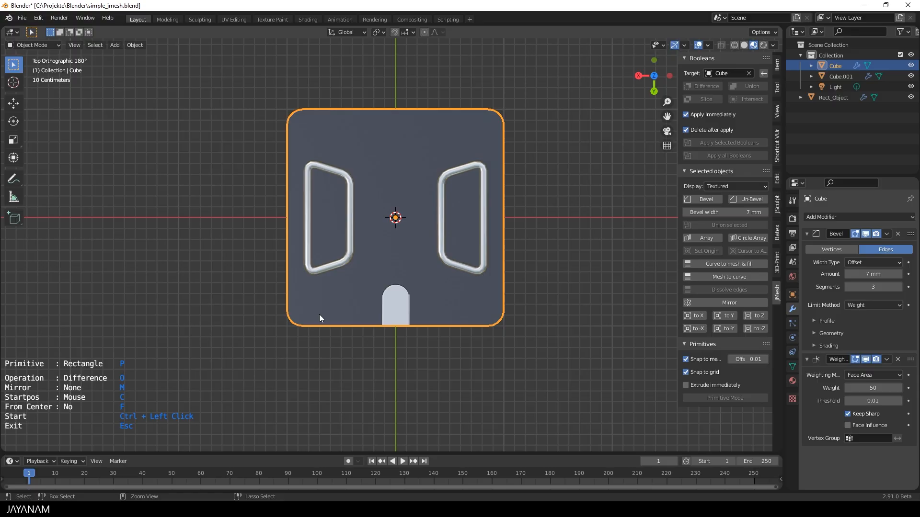
Step: Draw a Difference rectangle across the bottom of the Cube and cut the slot
left_click(320, 318)
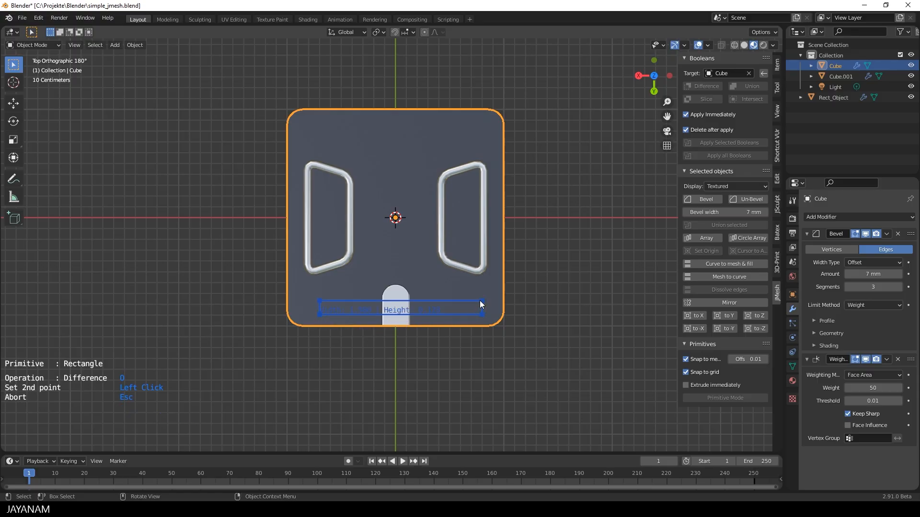
left_click(480, 304)
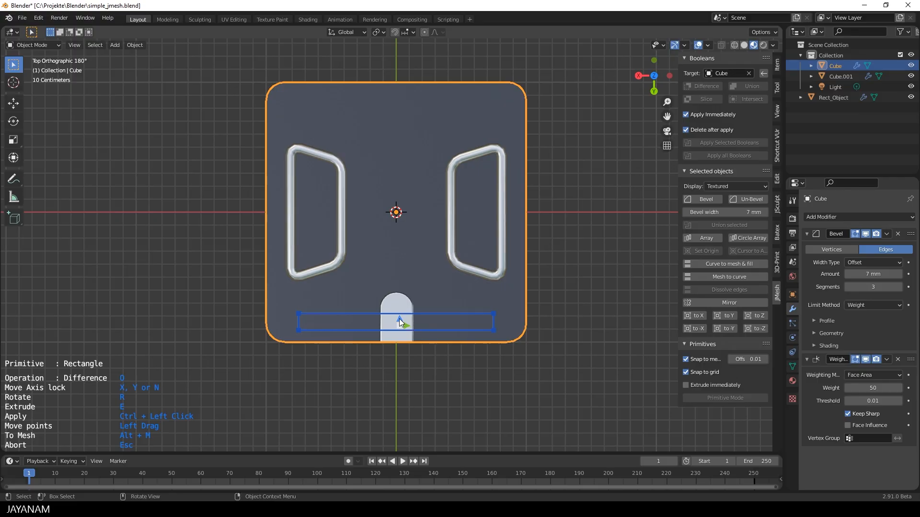
key("g")
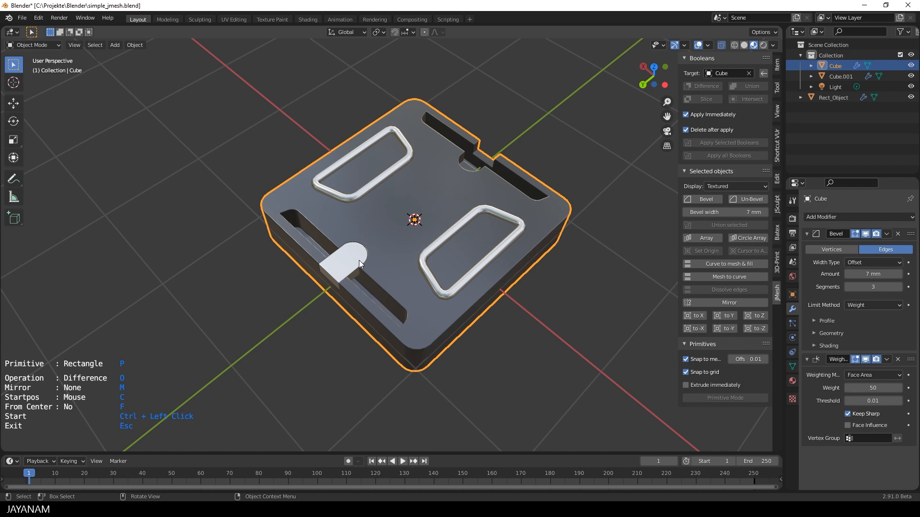
Step: Select the Cube.001 bracket and reach the JMesh Mirror control
left_click(348, 264)
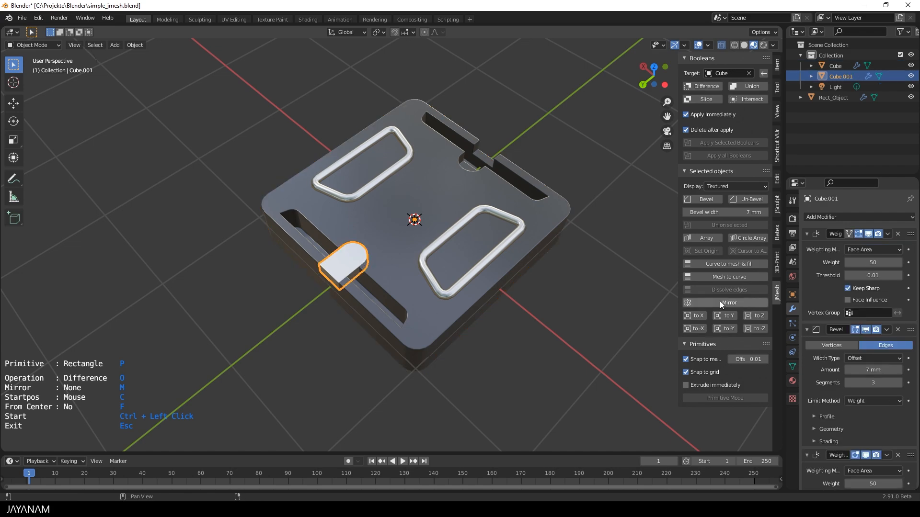
scroll("down", 3)
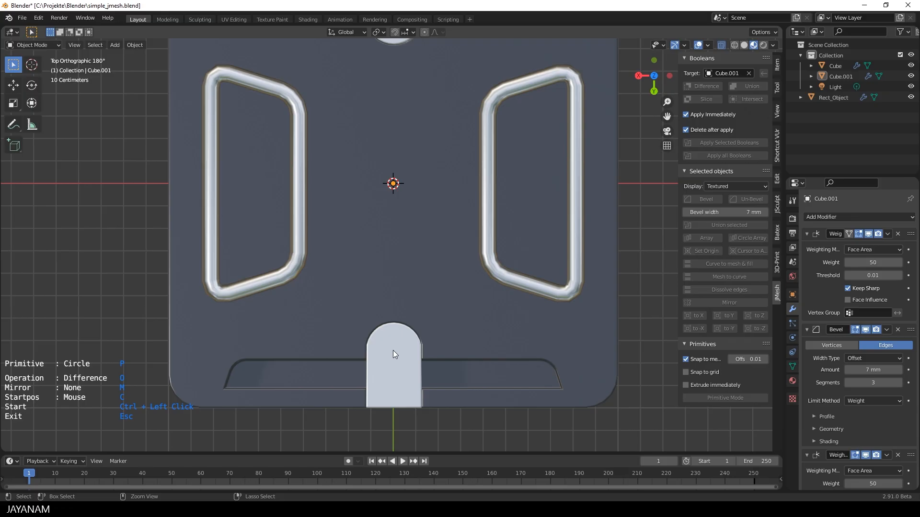
Step: Cut a round Difference circle hole through the bracket
left_click(393, 354)
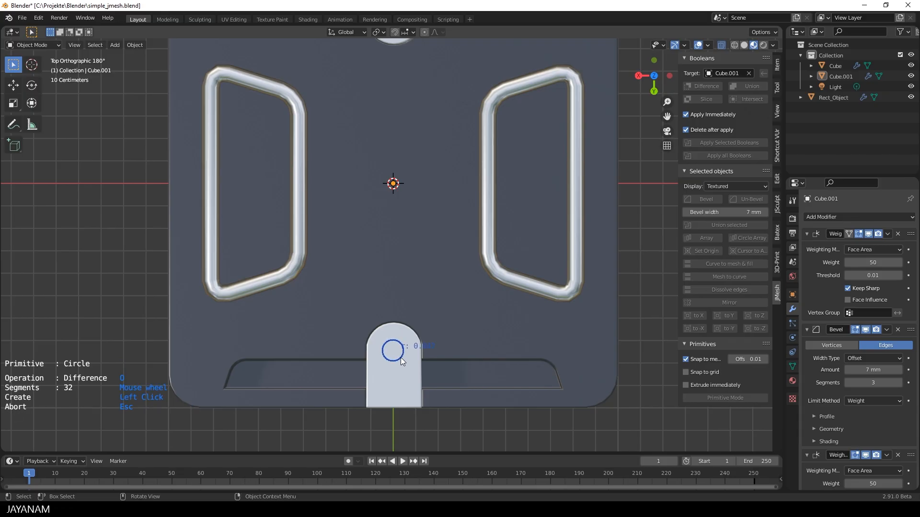
left_click(394, 348)
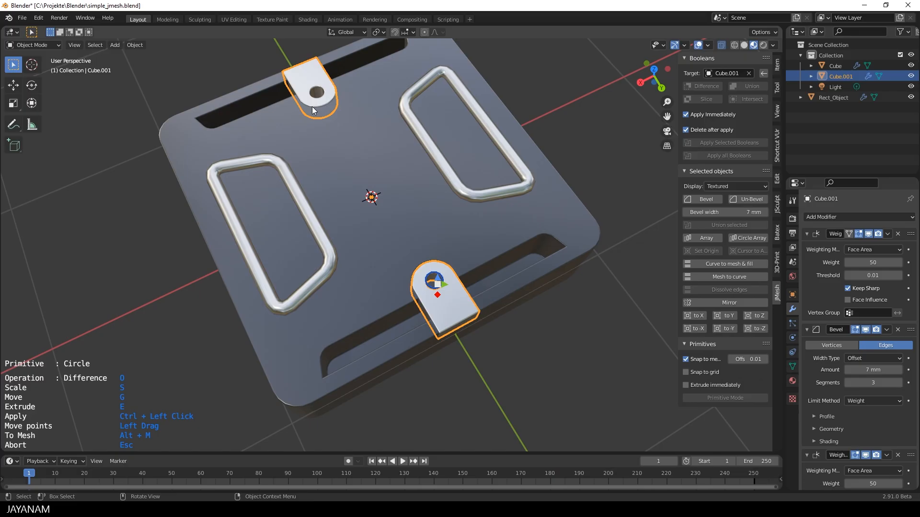
mouse_move(409, 354)
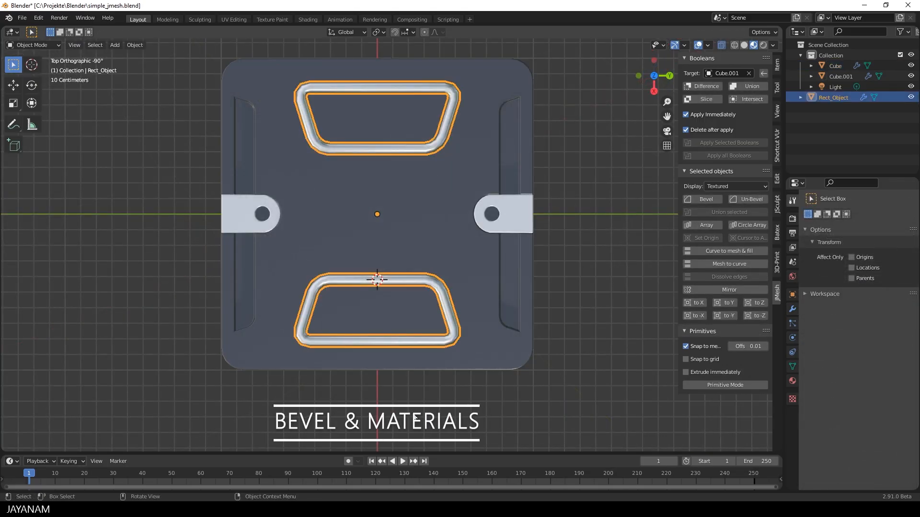
Step: Add loop cuts around the handle tube to form the ridged grip band
left_click(404, 343)
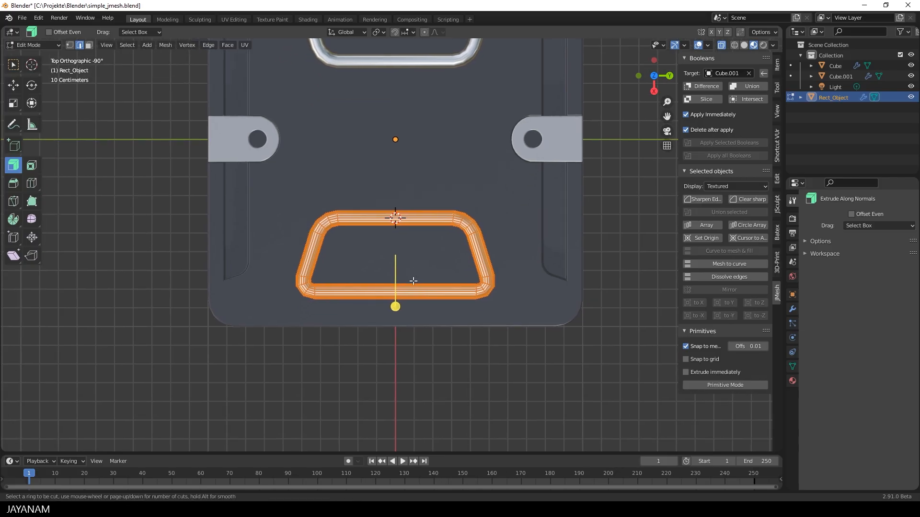
key("ctrl+r")
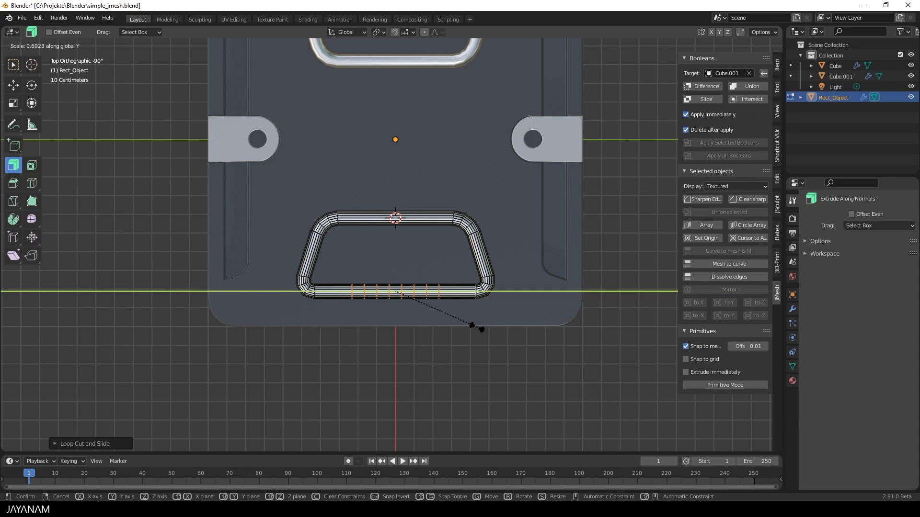
mouse_move(462, 323)
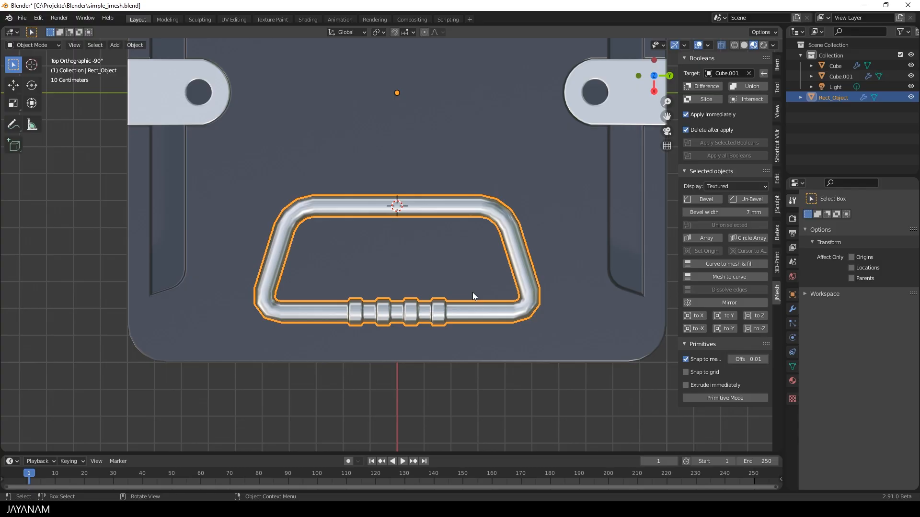
key("Tab")
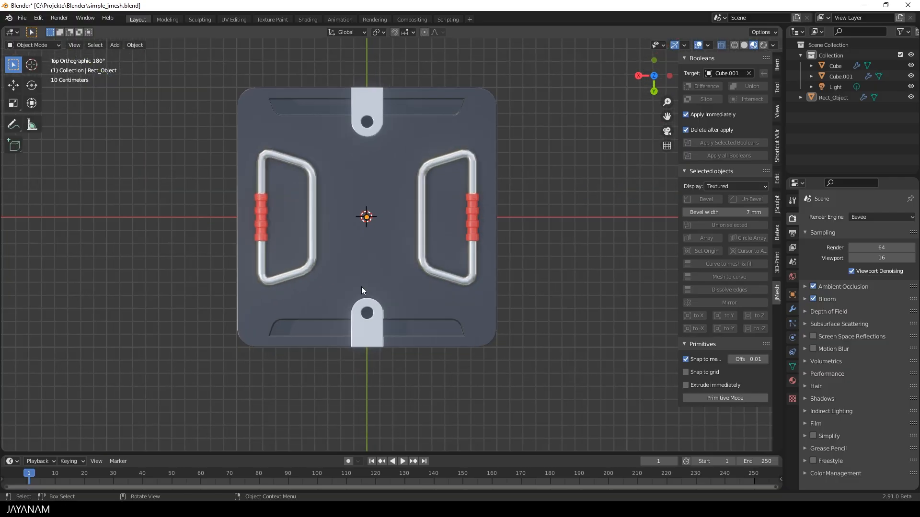
Step: Draw a small JMesh rectangle on the lid beside the left handle and make it a mesh
left_click(724, 398)
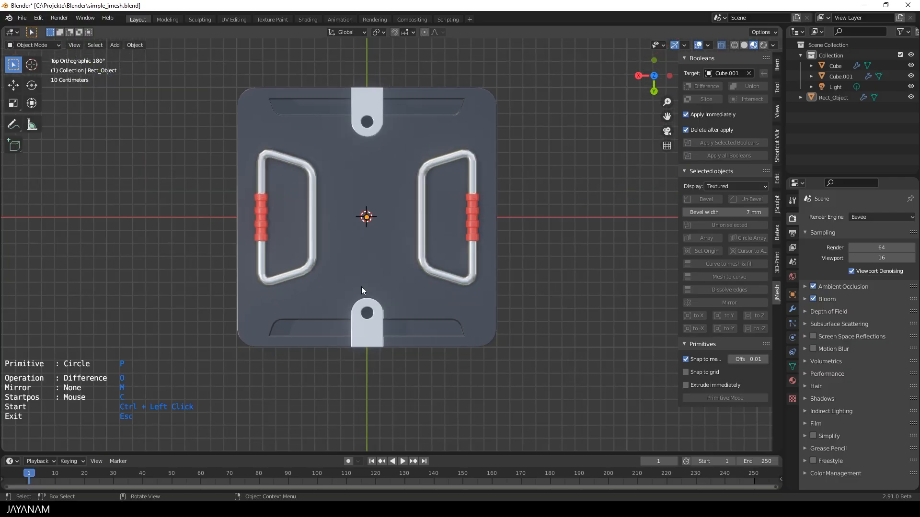
key("p")
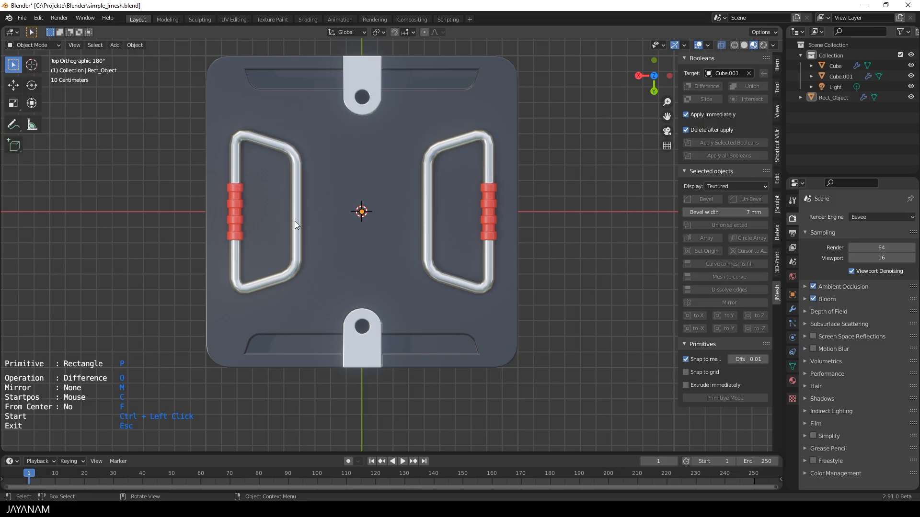
left_click(278, 211)
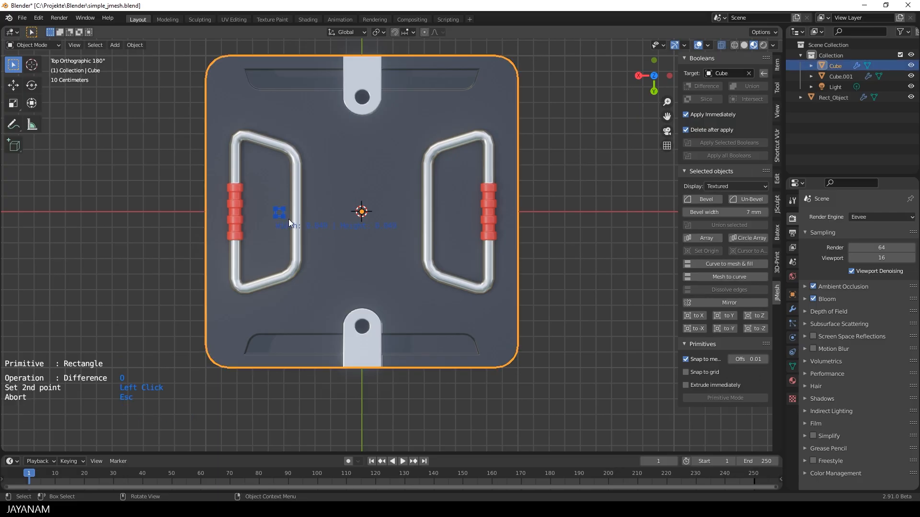
mouse_move(317, 229)
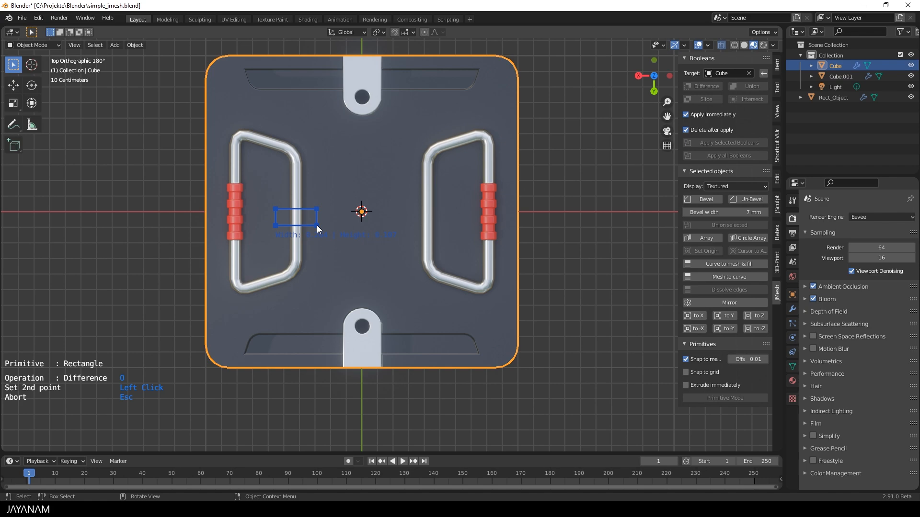
left_click(318, 220)
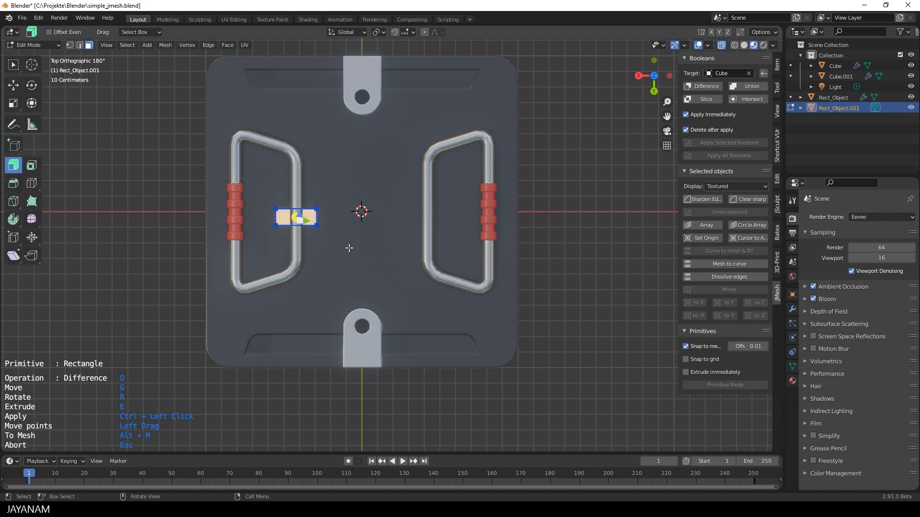
key("p")
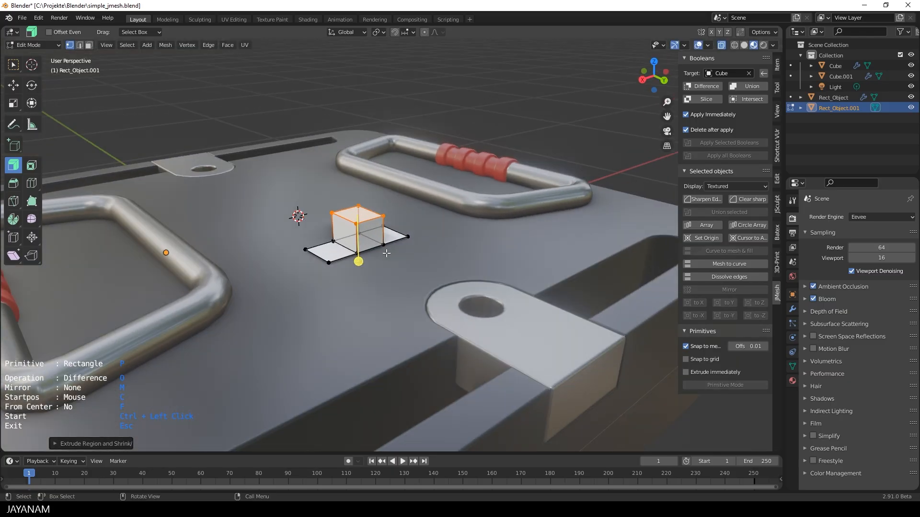
Step: Extrude the rectangle's middle upward and bevel the arch's top edges
key("x")
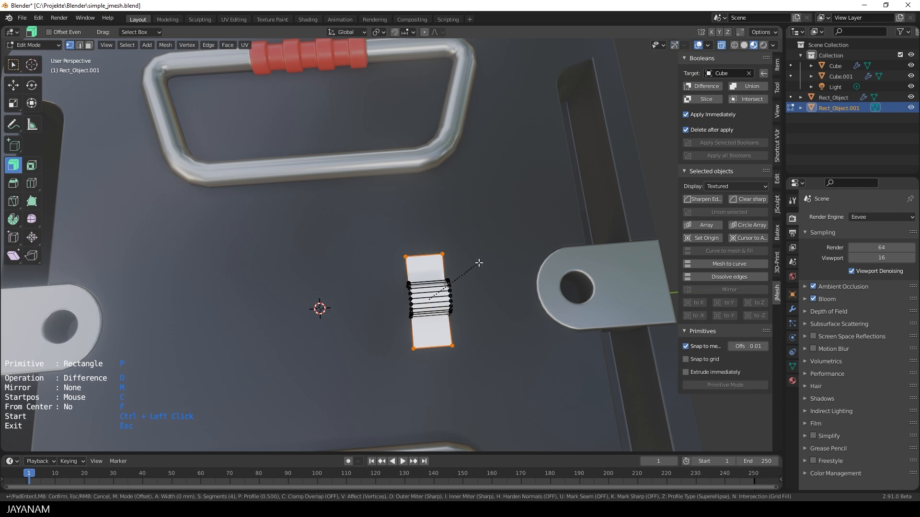
left_click(480, 278)
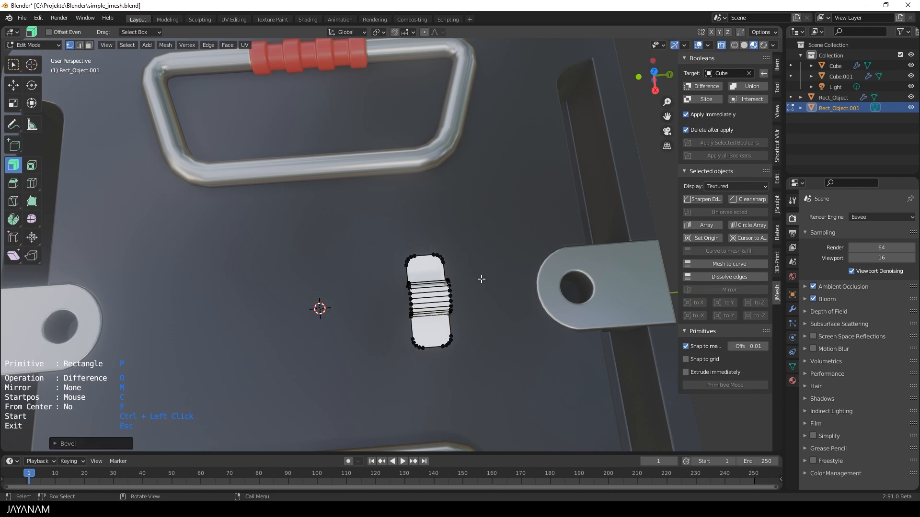
key("Tab")
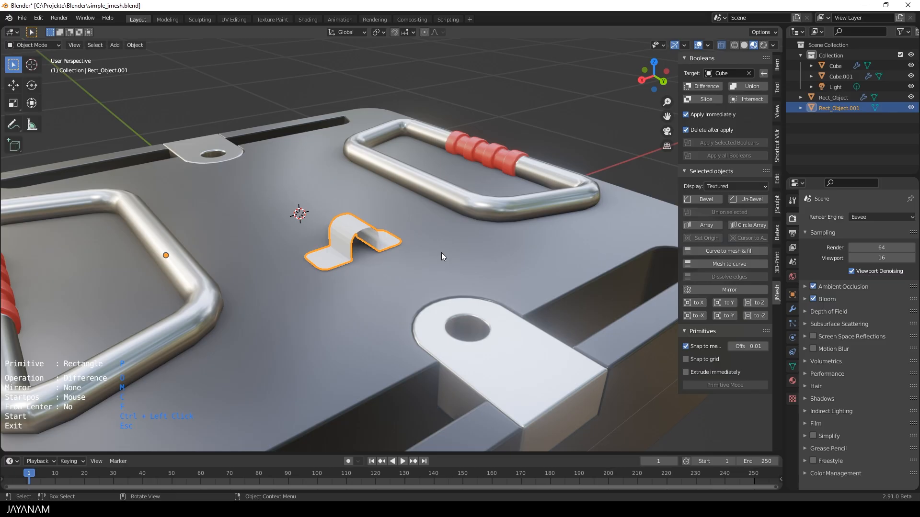
Step: Add an 18 mm Solidify modifier and a JMesh Bevel to round the bracket
left_click(793, 310)
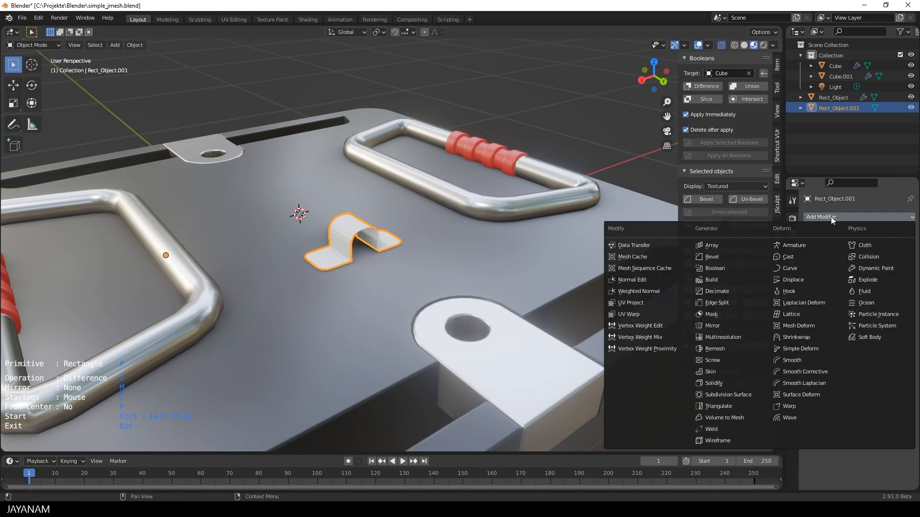
left_click(714, 384)
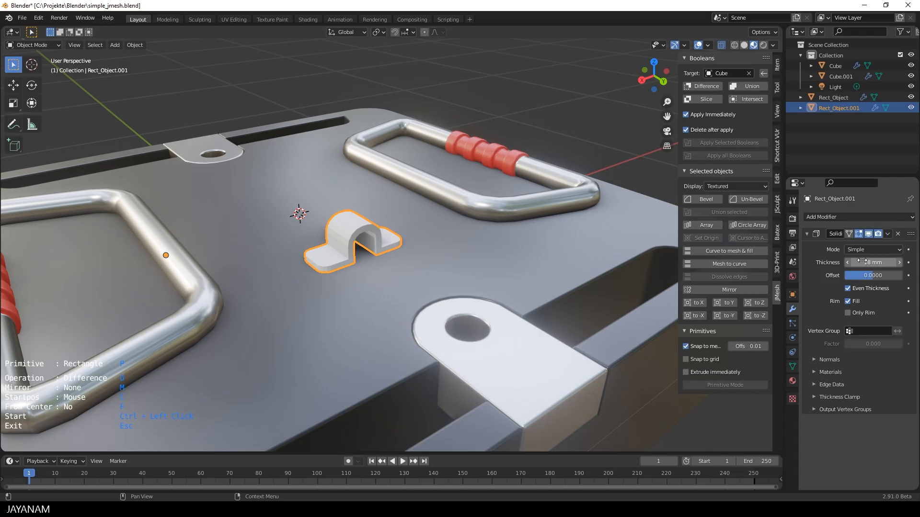
left_click(707, 200)
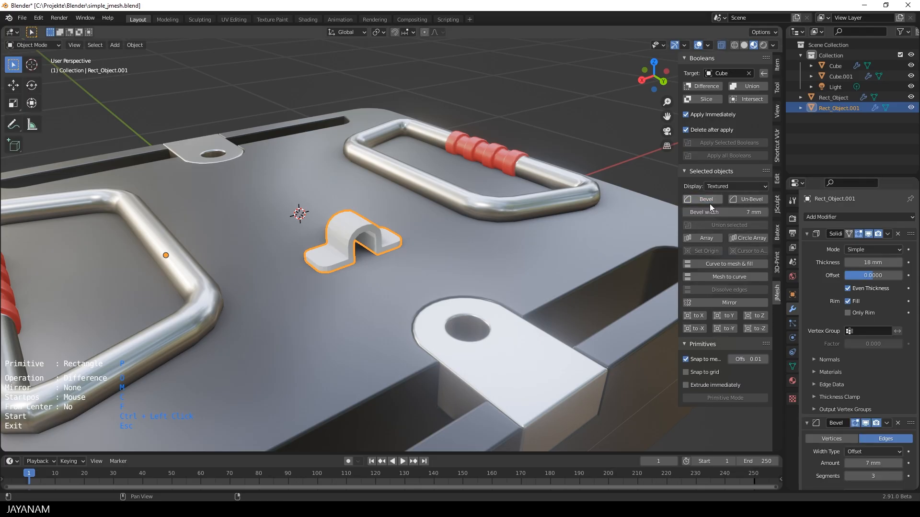
left_click(811, 260)
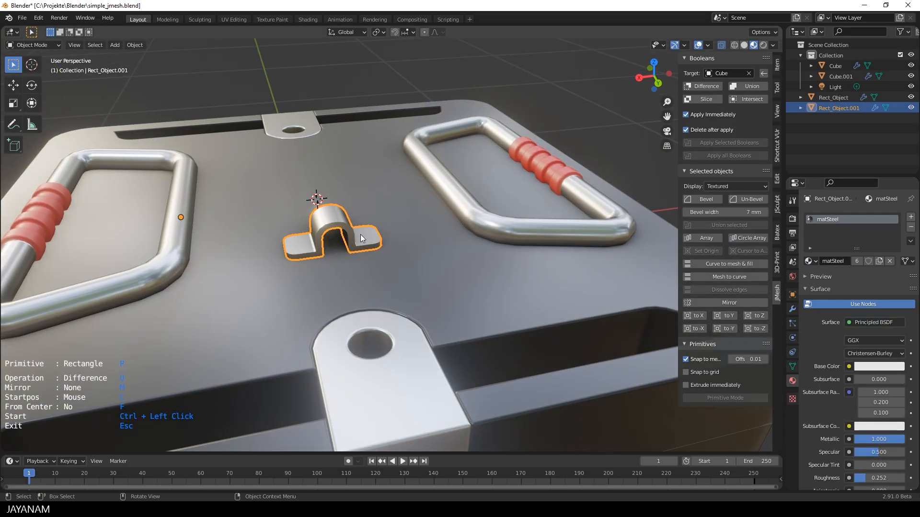
Step: Set the bracket's origin, stretch it along X onto the handle bar and add Weighted Normal
key("shift+a")
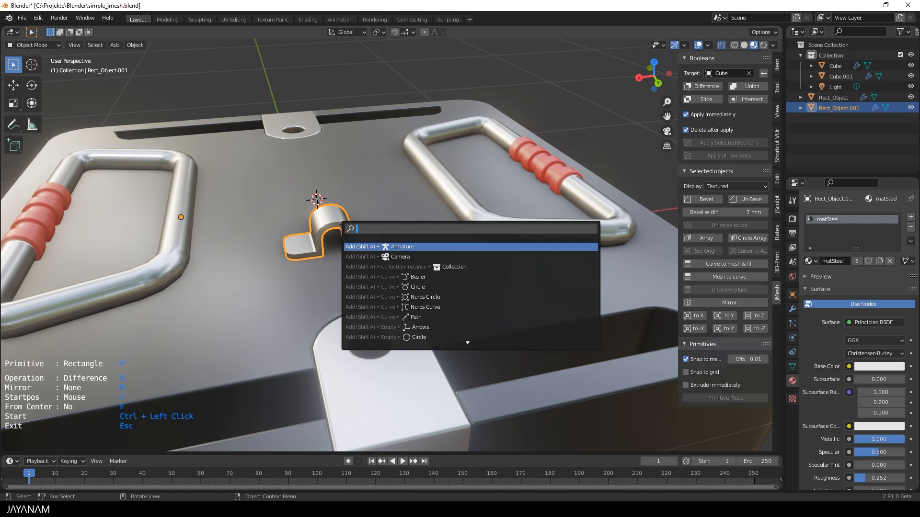
type("ori")
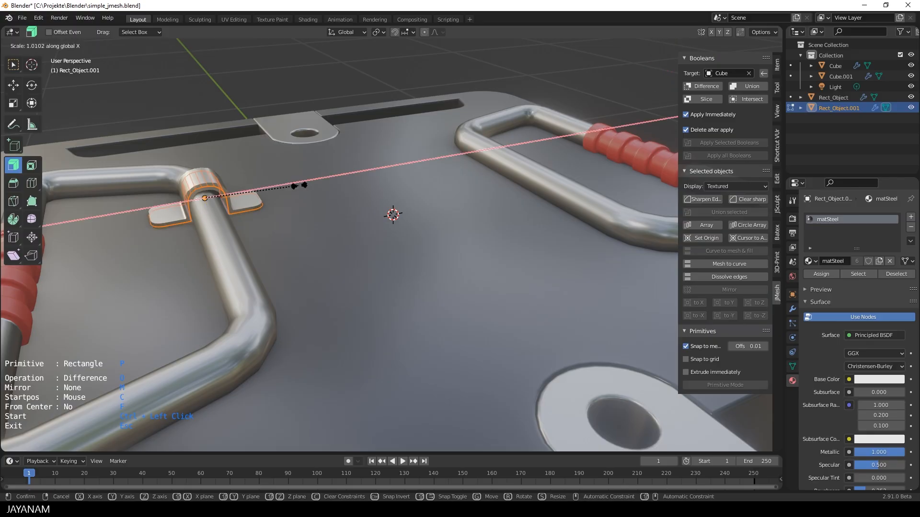
left_click(311, 186)
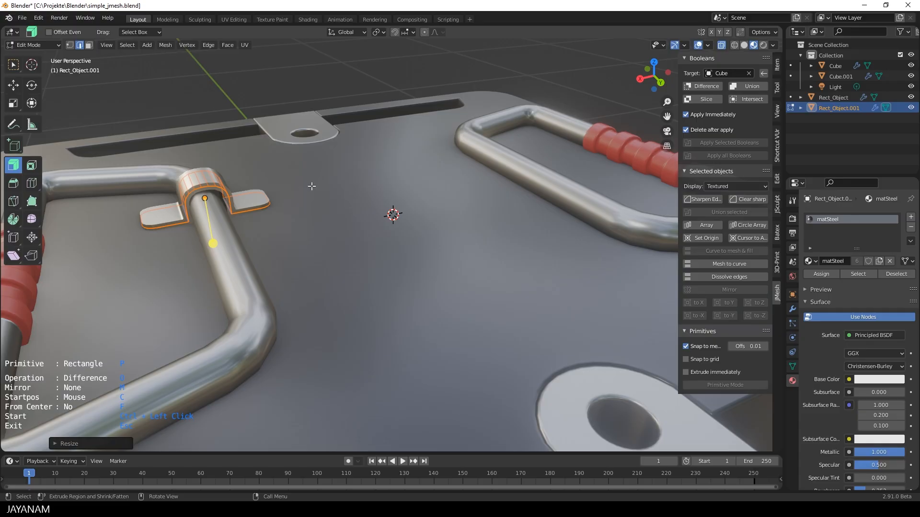
key("Tab")
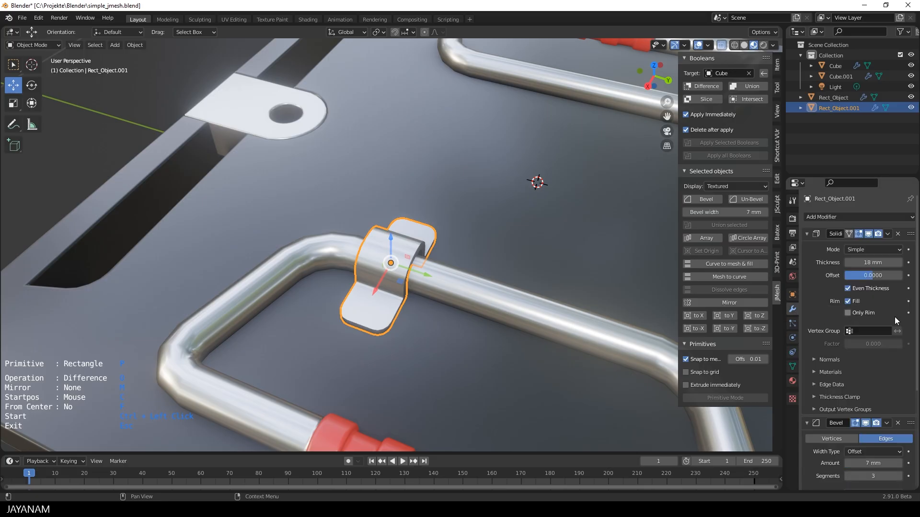
left_click(888, 234)
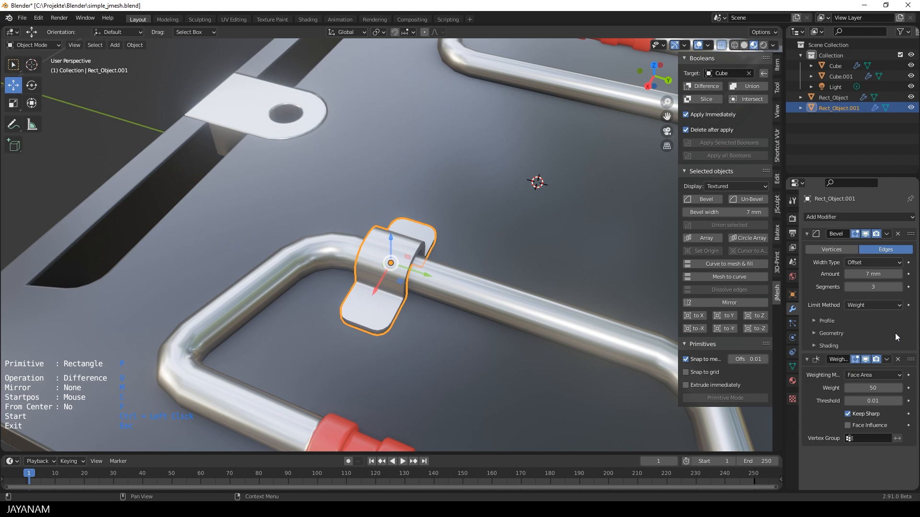
mouse_move(819, 308)
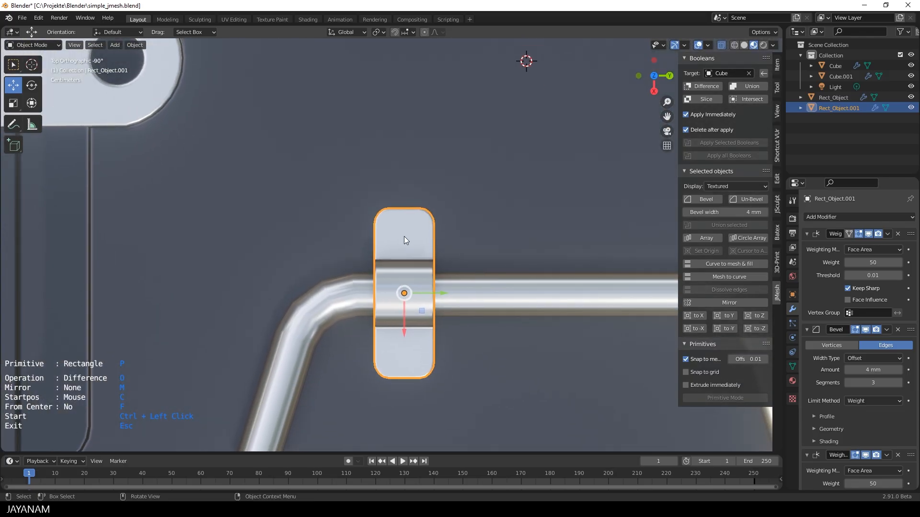
Step: Place bolt-hole circles on the bracket's upper and lower tabs and combine them into one object
key("p")
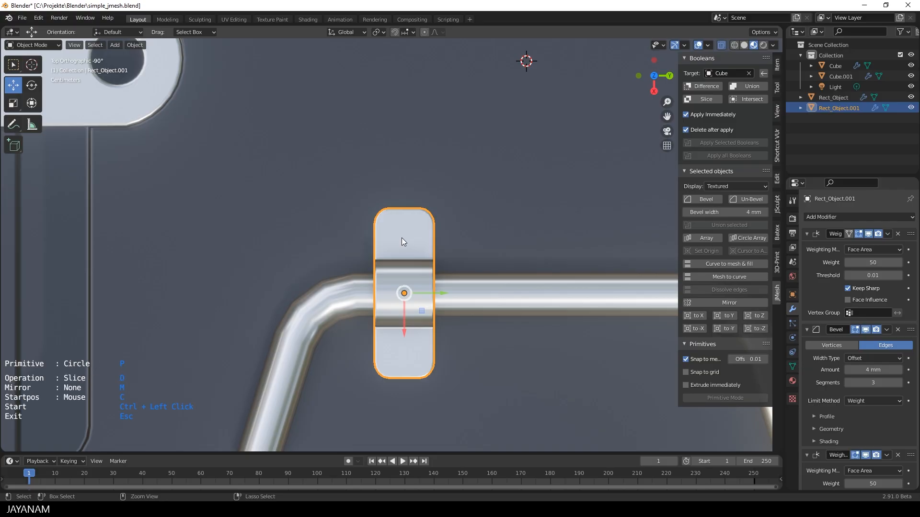
left_click(404, 239)
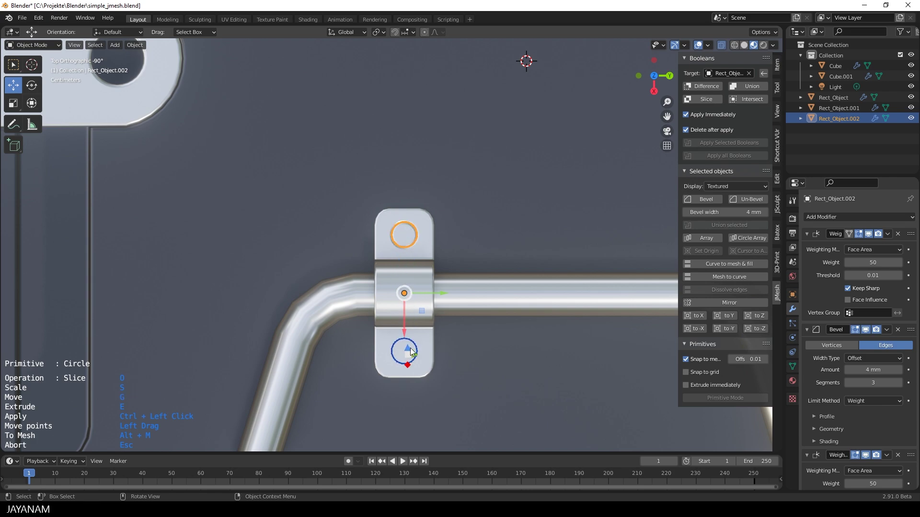
left_click(404, 351)
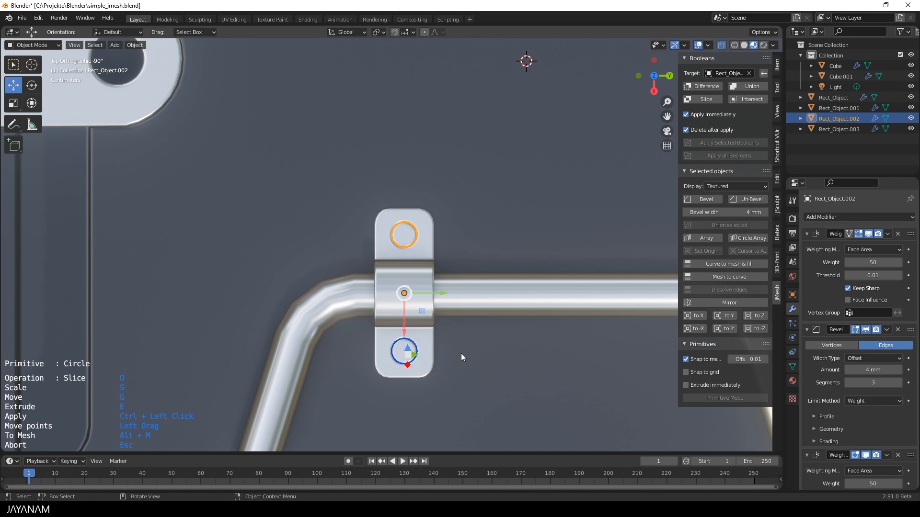
key("ctrl+j")
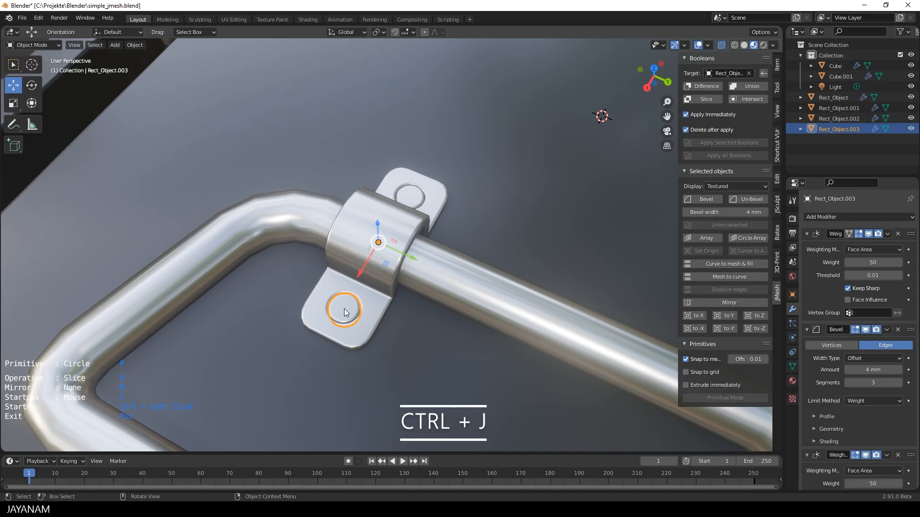
Step: Join the bolt pieces and the holder bracket into a single object
left_click(411, 204)
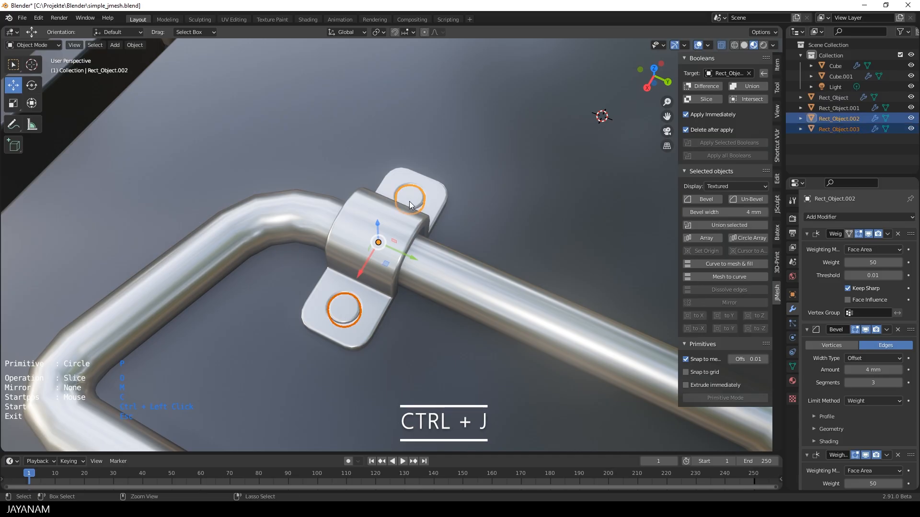
key("ctrl+j")
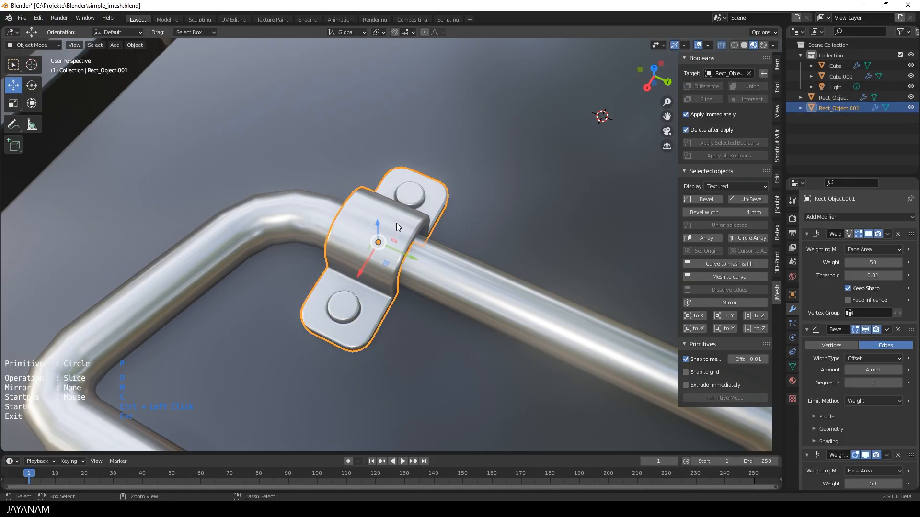
Step: From top view, duplicate the holder bracket so each handle gets a pair
key("shift+d")
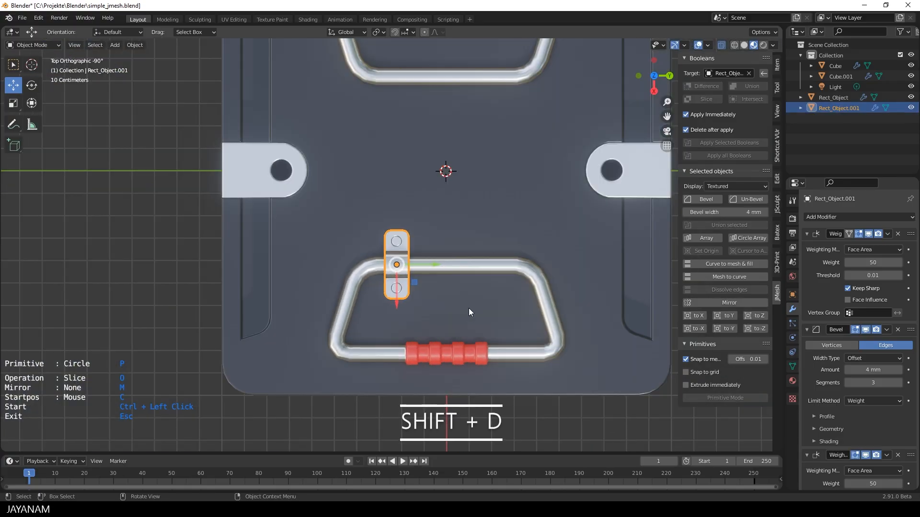
key("shift+d")
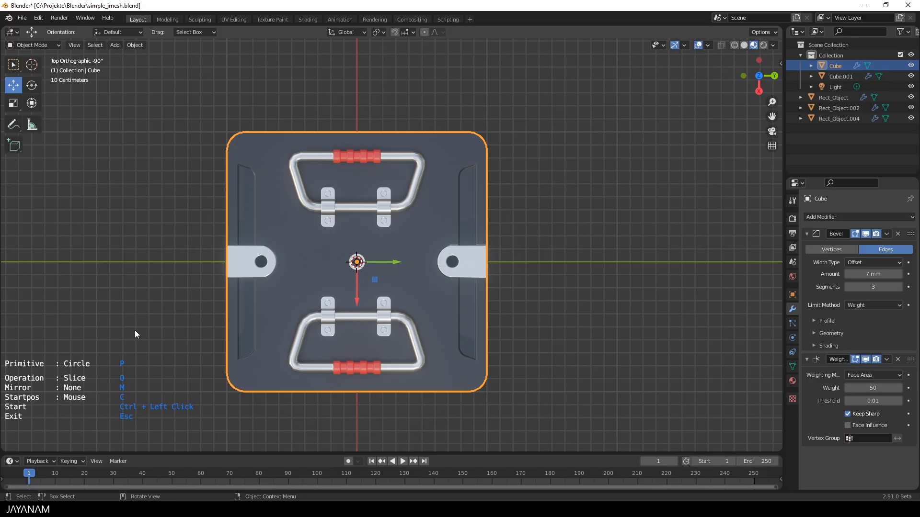
Step: Draw a small narrow rectangle cutter on the lid between the handles, near the left tab
key("p")
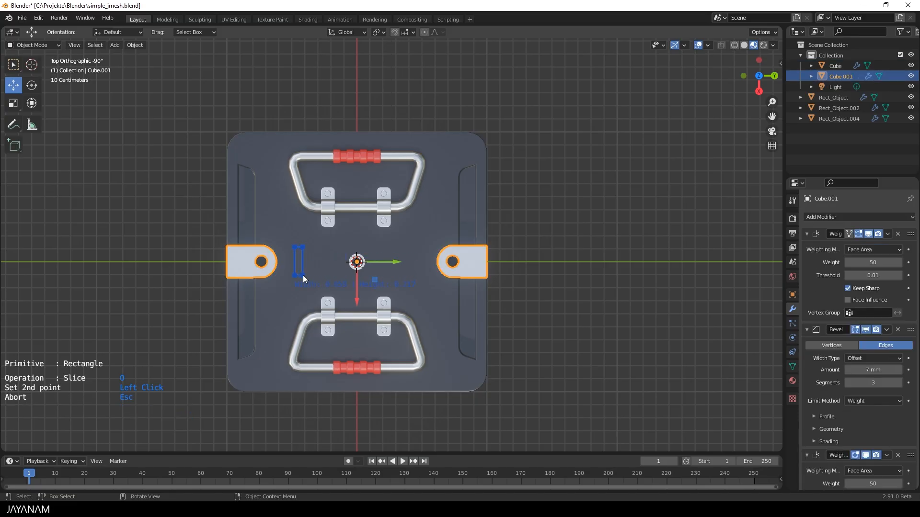
left_click(304, 260)
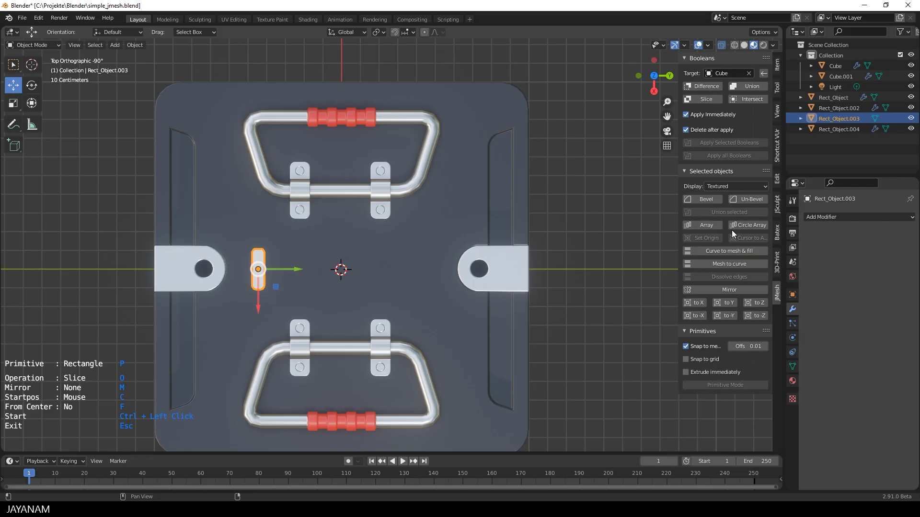
Step: Array the slot cutter to 8 items with Y offset 2.1 and assign the slot pieces a material
left_click(703, 225)
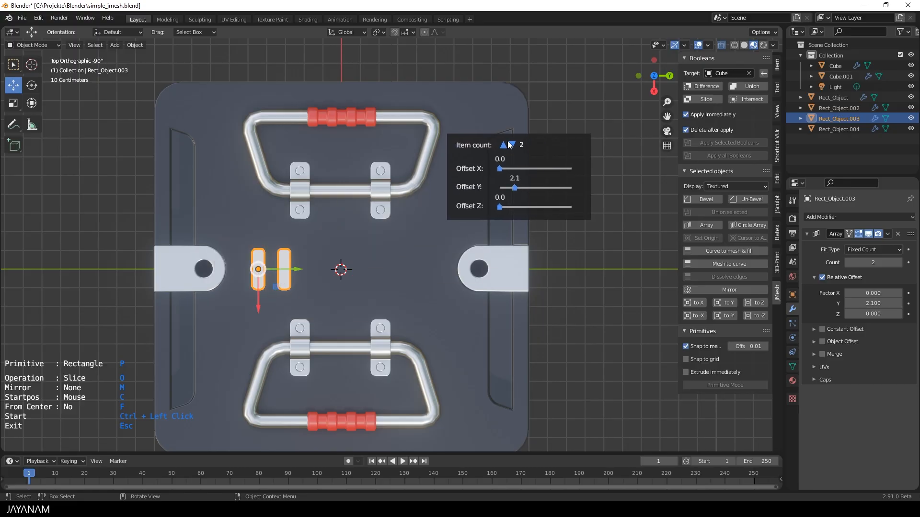
left_click(506, 144)
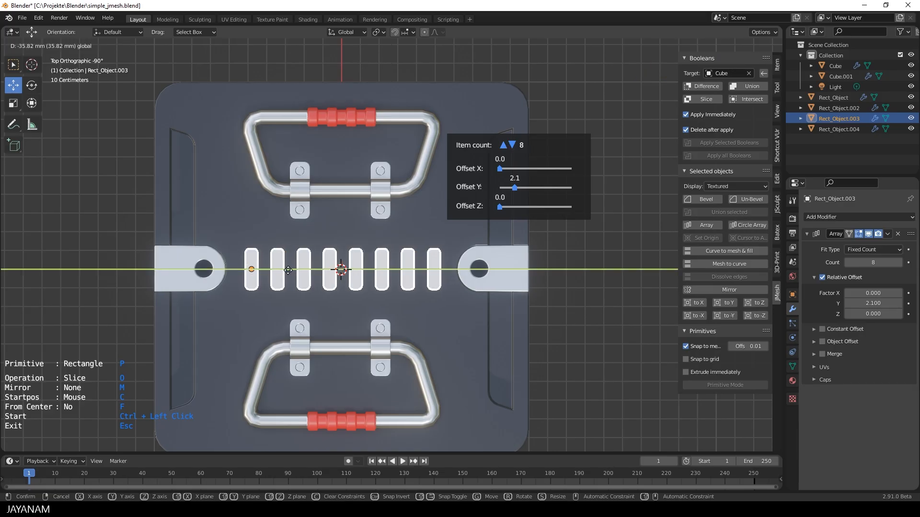
mouse_move(340, 270)
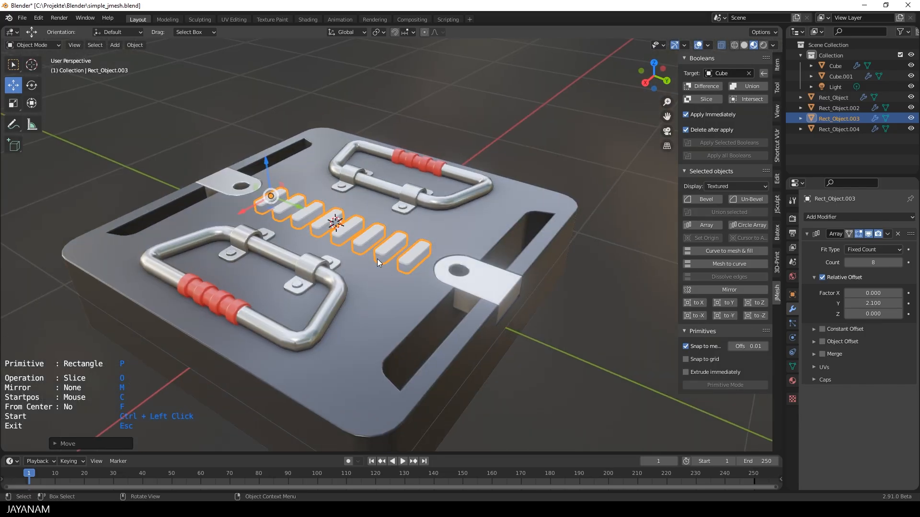
mouse_move(110, 431)
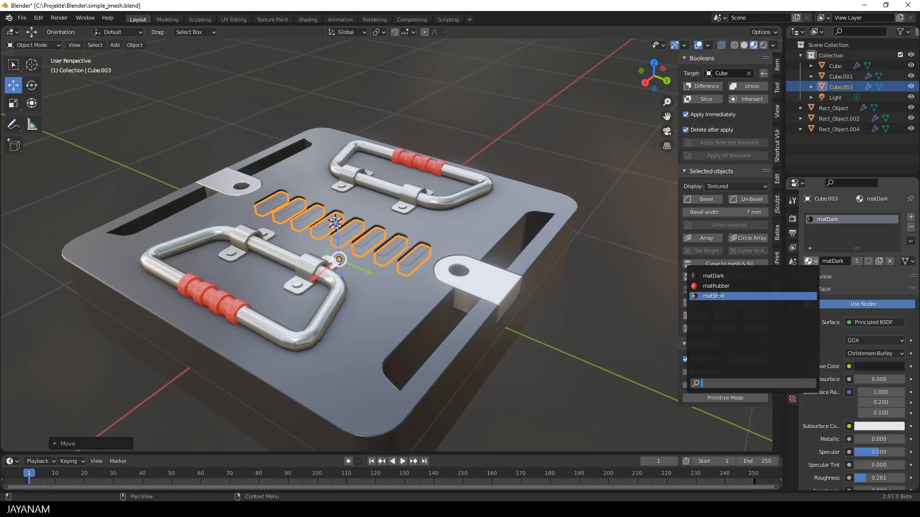
left_click(714, 296)
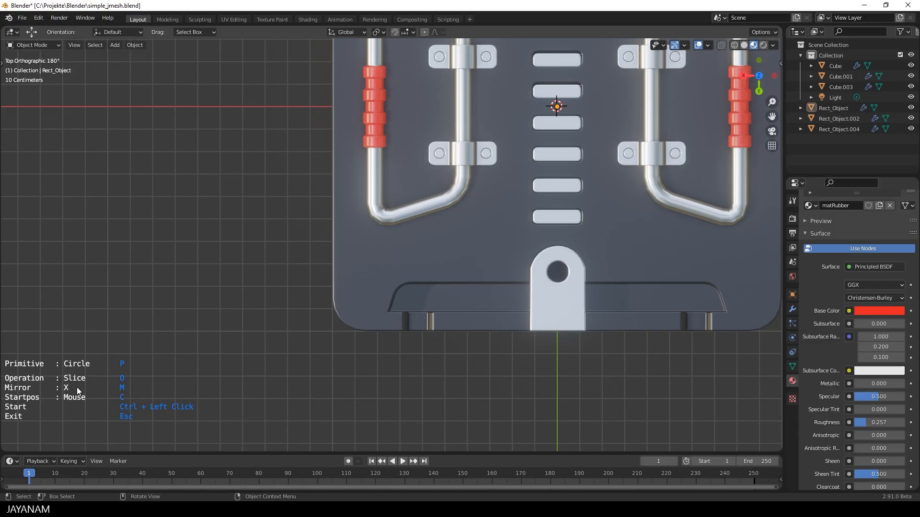
mouse_move(359, 299)
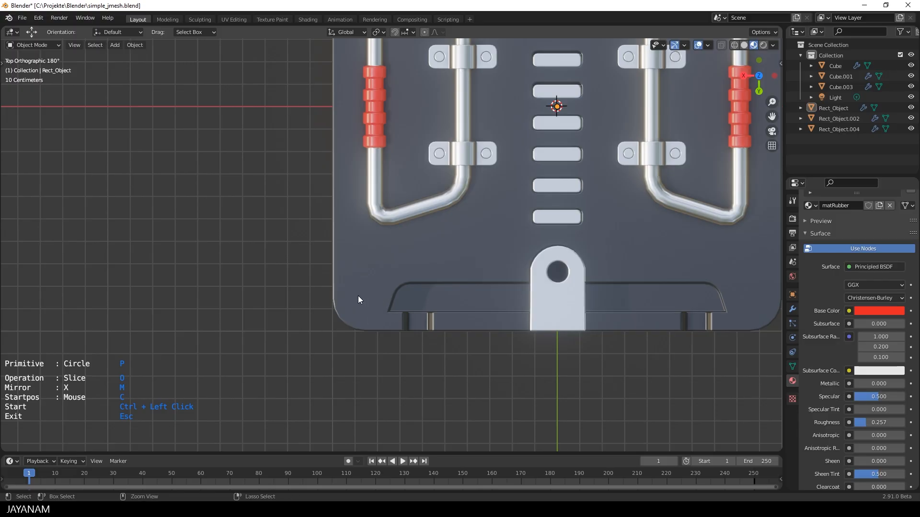
Step: Place a Mirror-X circle at the box's lower-left corner and set its radius for two corner legs
left_click(359, 299)
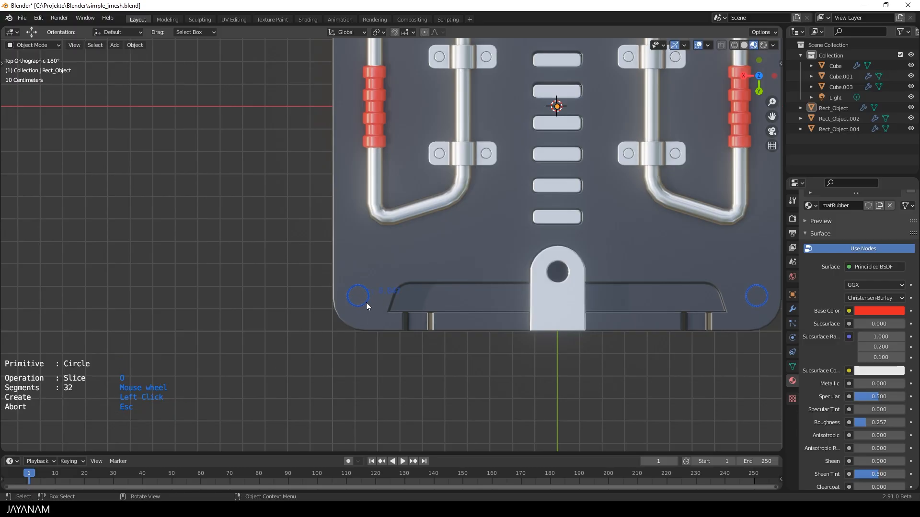
left_click(357, 296)
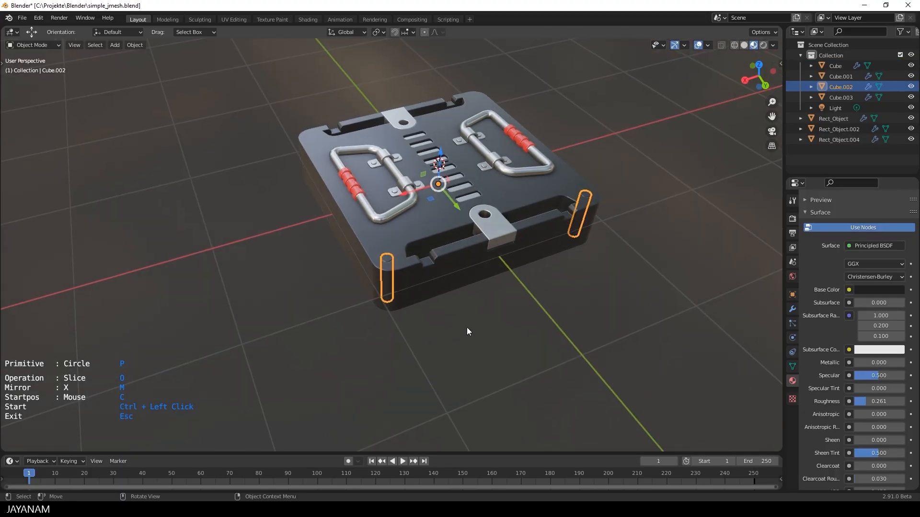
Step: Edit the corner cylinders into long capped legs extending down through the box
key("Tab")
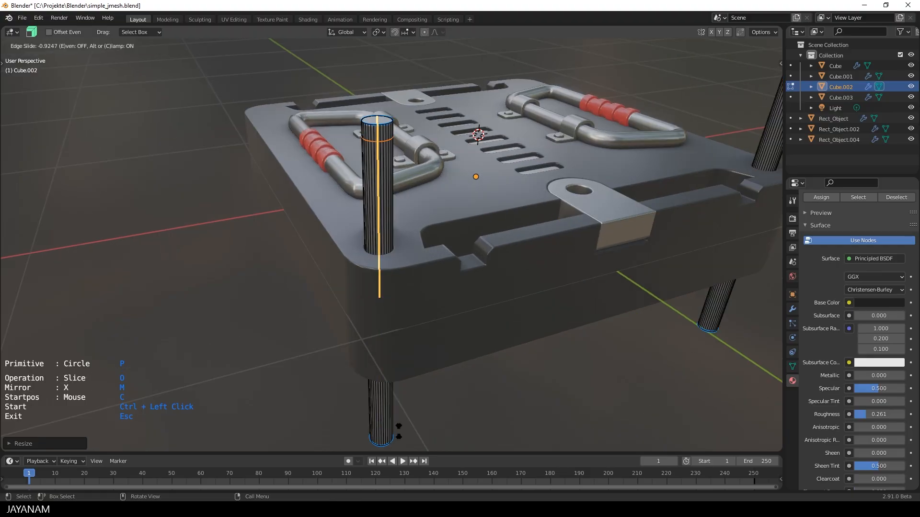
mouse_move(379, 124)
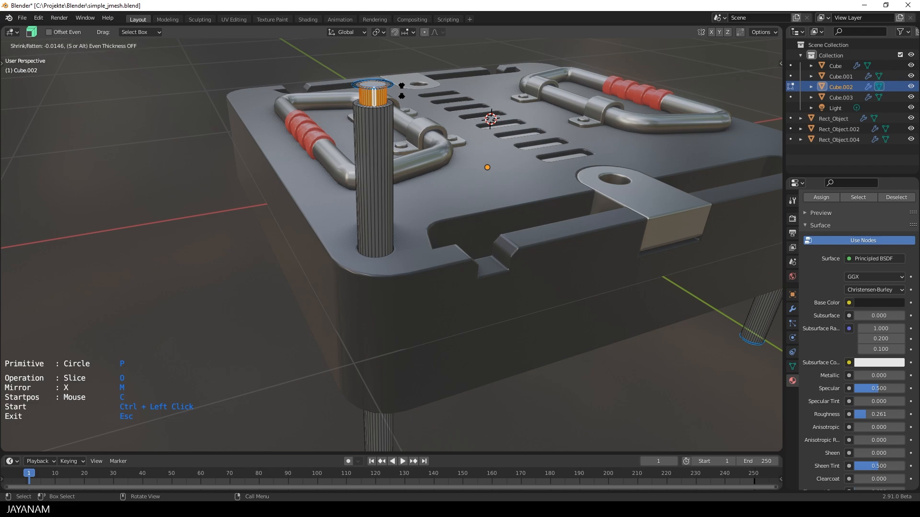
mouse_move(376, 99)
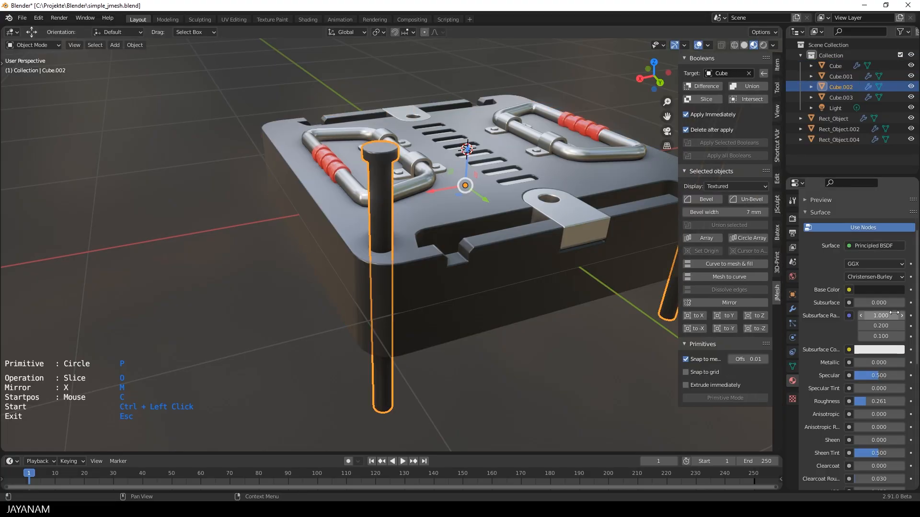
mouse_move(762, 329)
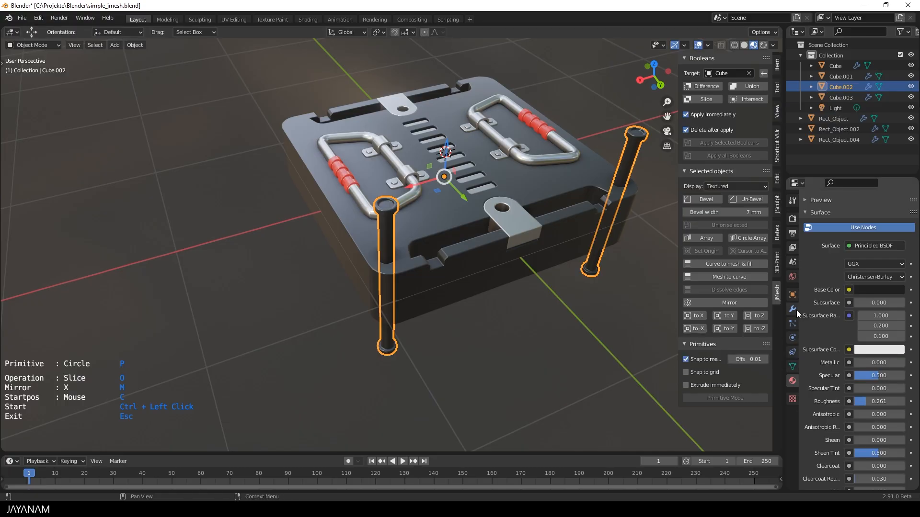
mouse_move(796, 385)
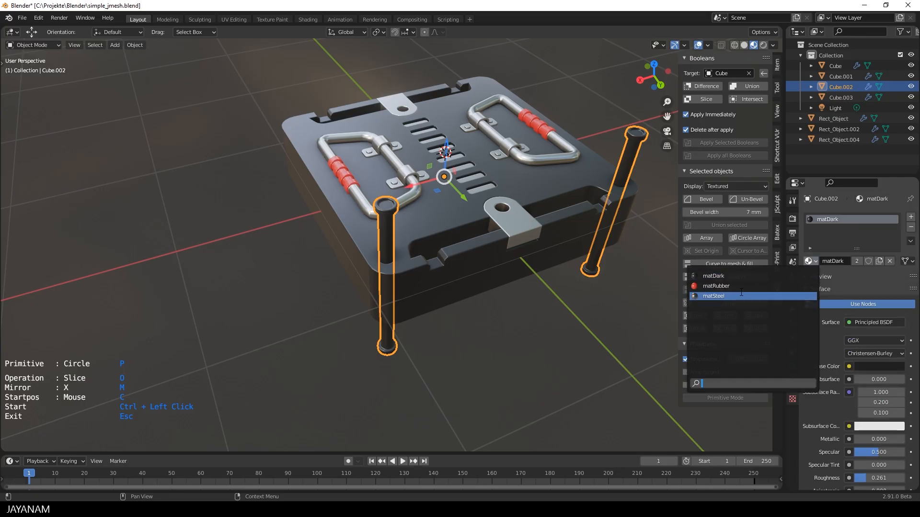
Step: Assign matSteel to the corner legs, then reselect the legs after the box body
left_click(713, 296)
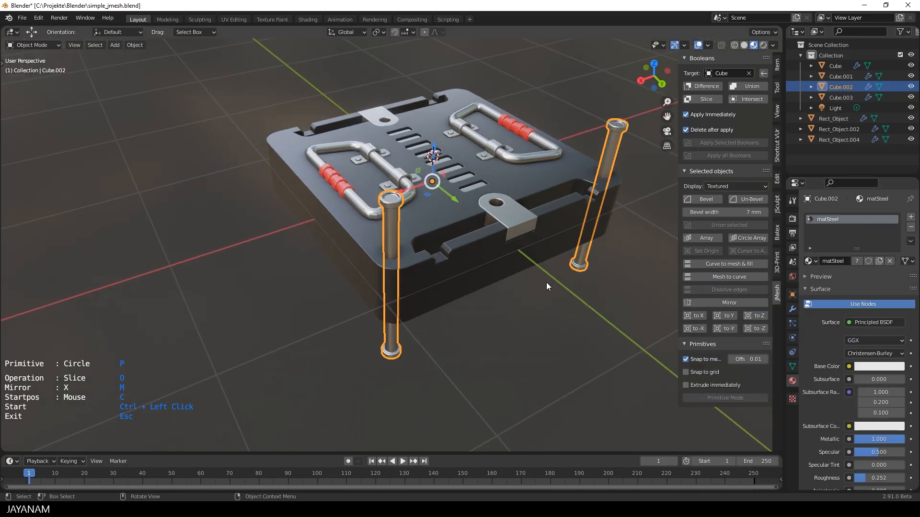
left_click(431, 223)
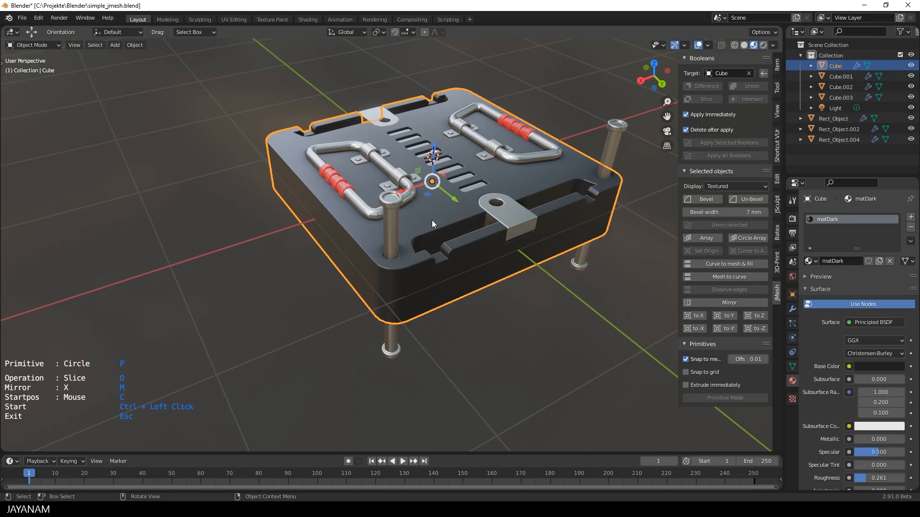
mouse_move(726, 329)
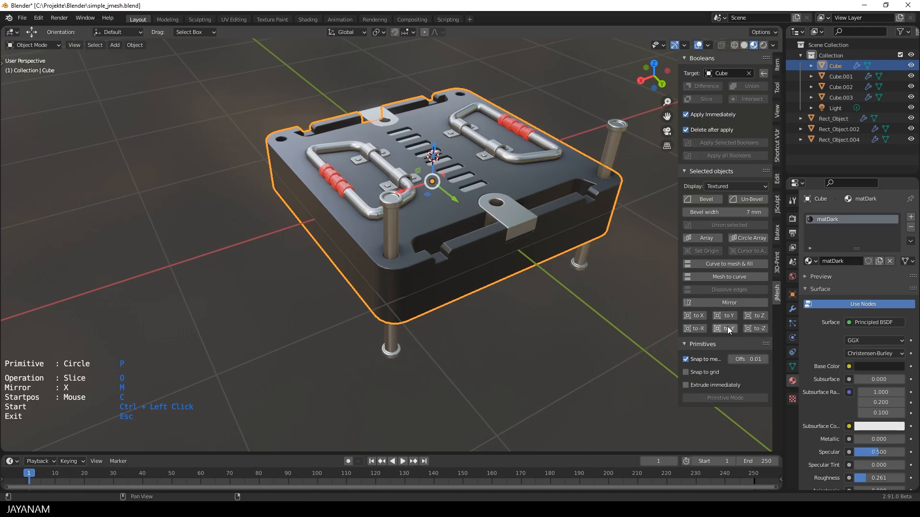
left_click(840, 86)
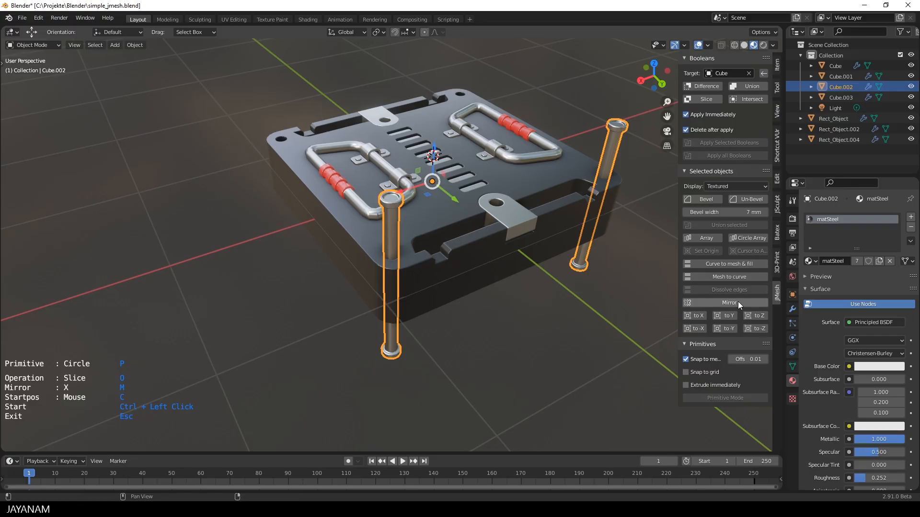